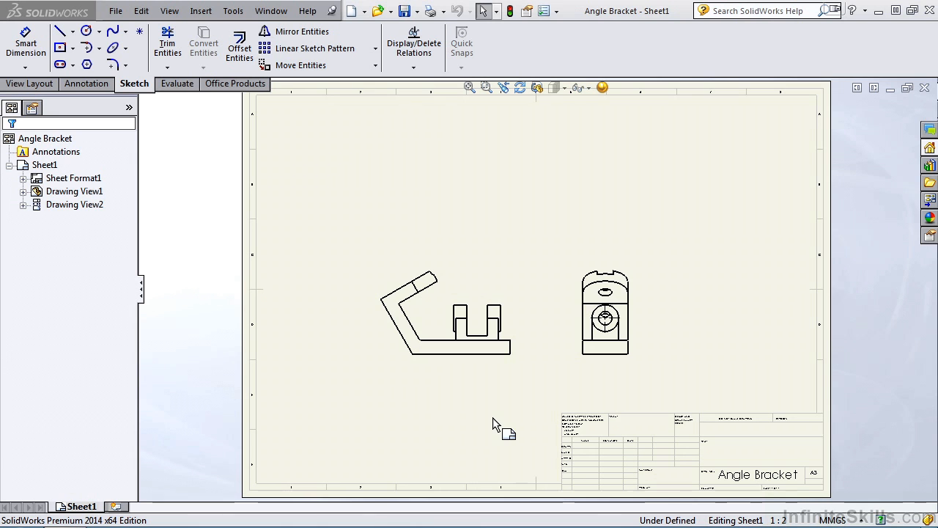
# Show the View Layout drawing-view commands for the Angle Bracket sheet
pyautogui.click(29, 82)
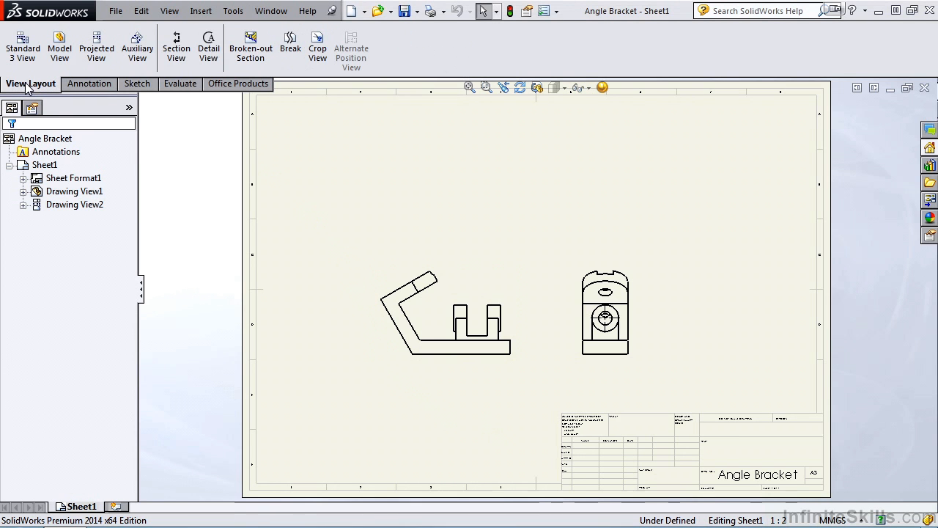
pyautogui.moveTo(176, 44)
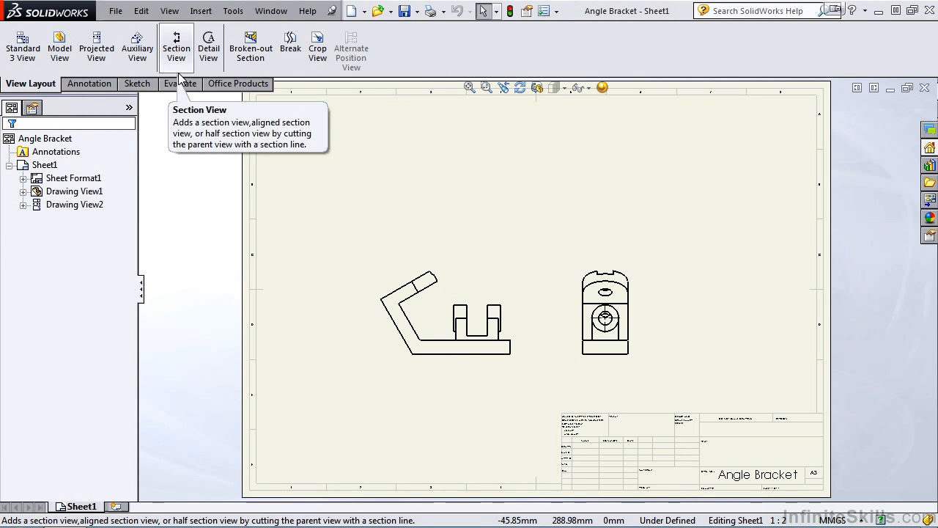
pyautogui.moveTo(189, 121)
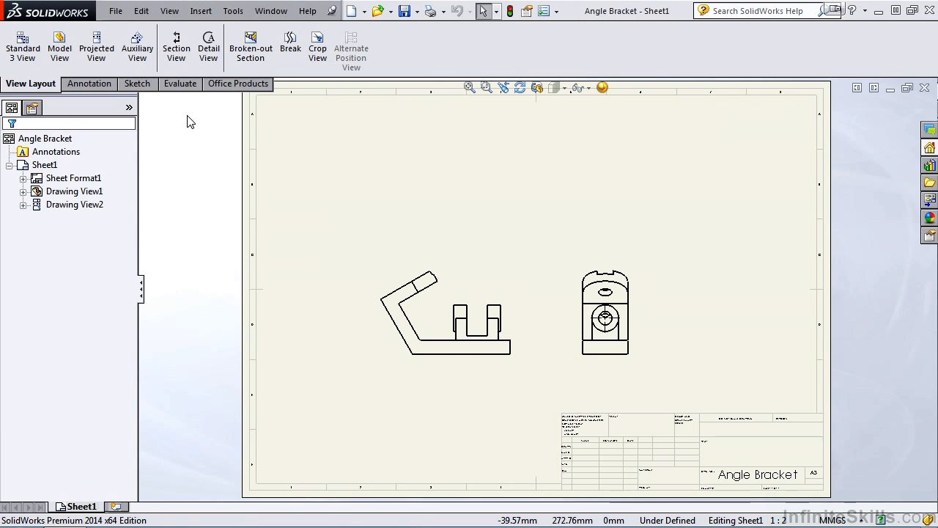
pyautogui.moveTo(170, 97)
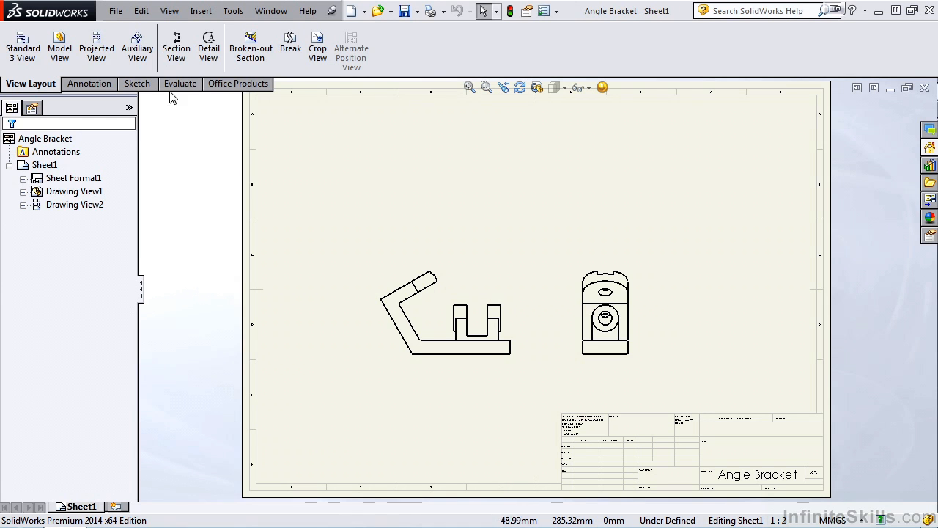
# Project a top view from the bracket's side view and place it above
pyautogui.click(97, 44)
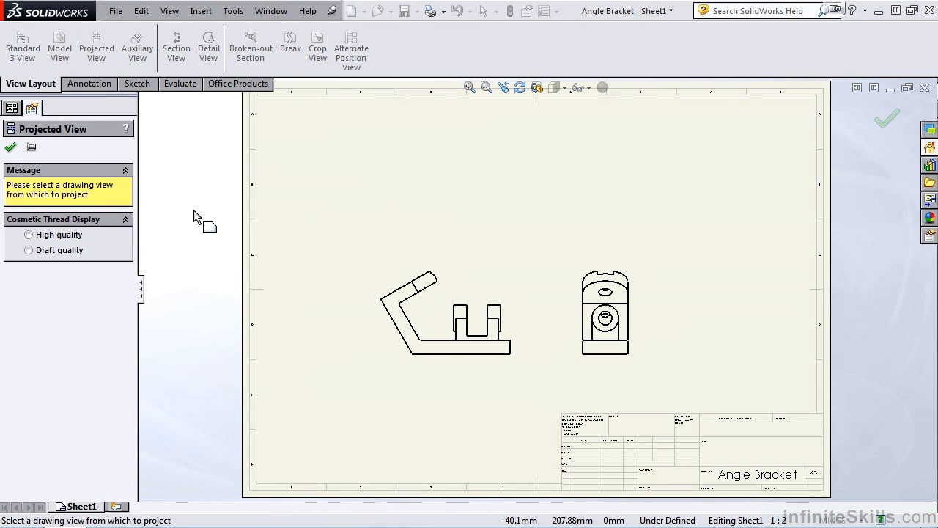
pyautogui.moveTo(432, 285)
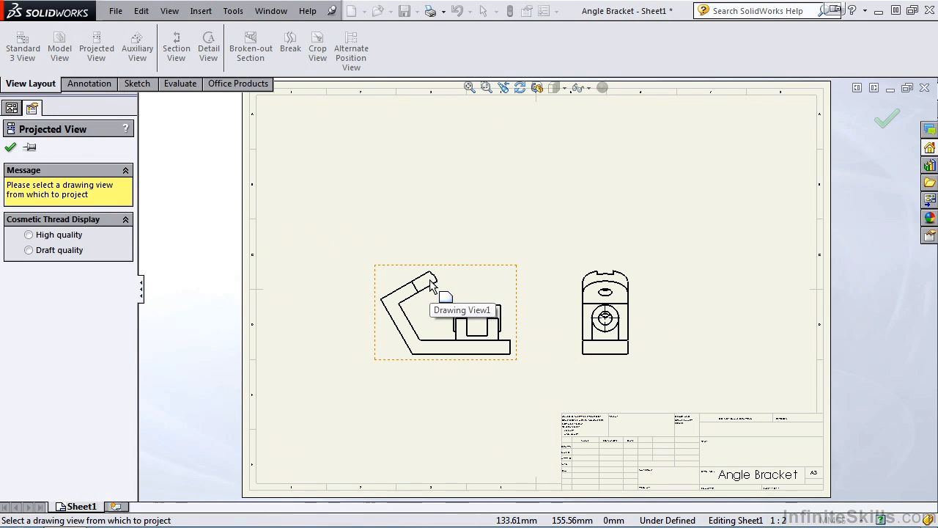
pyautogui.click(446, 311)
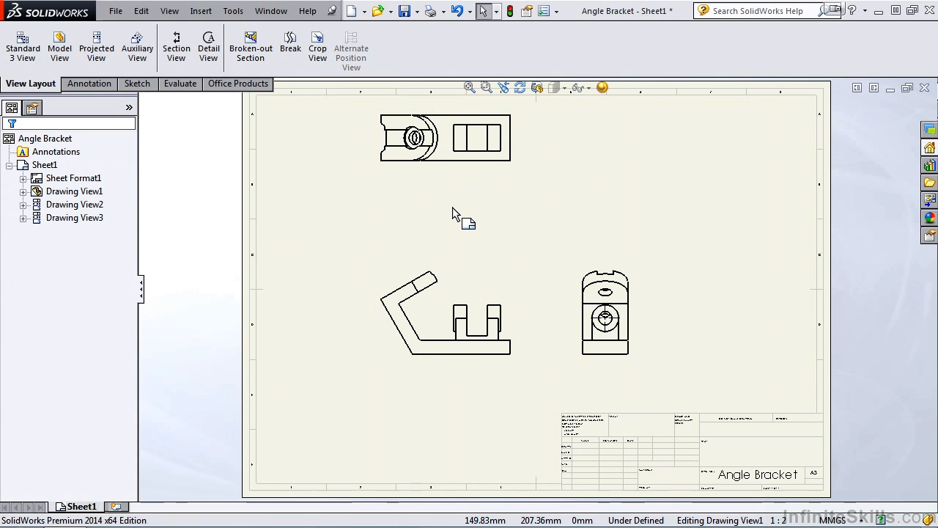
pyautogui.moveTo(466, 220)
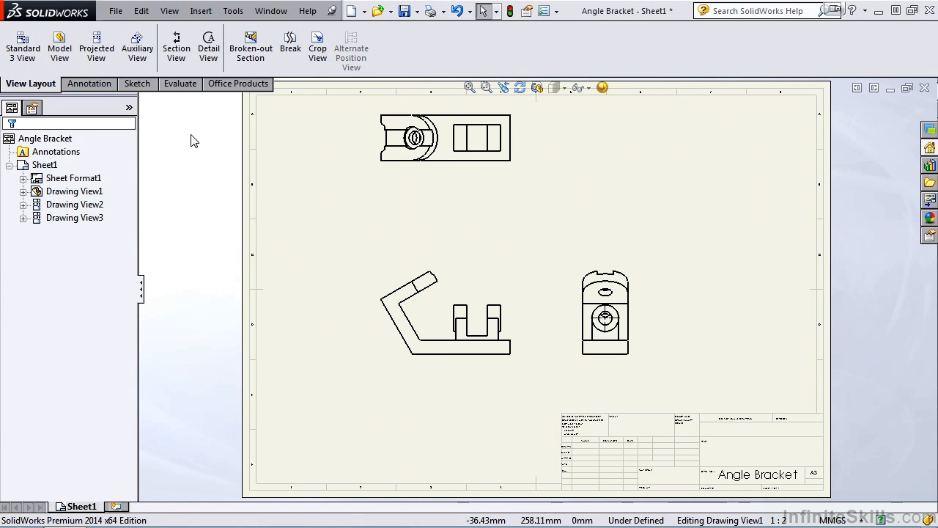
# Start a full Section View with Auto-start section view enabled
pyautogui.click(176, 44)
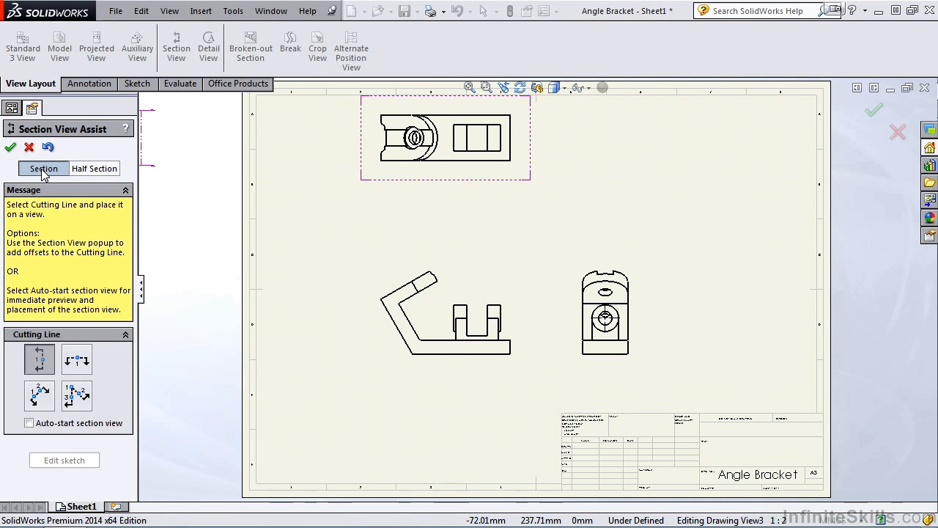
pyautogui.moveTo(94, 167)
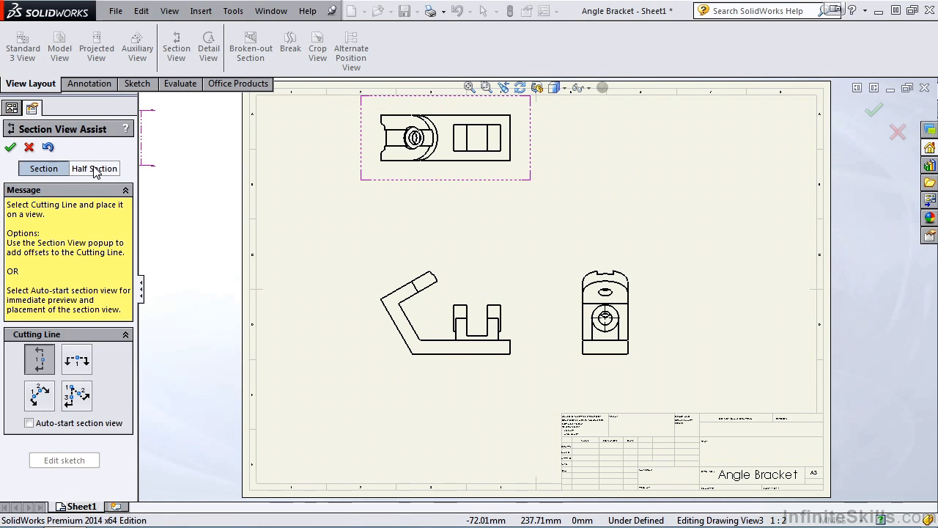
pyautogui.click(94, 167)
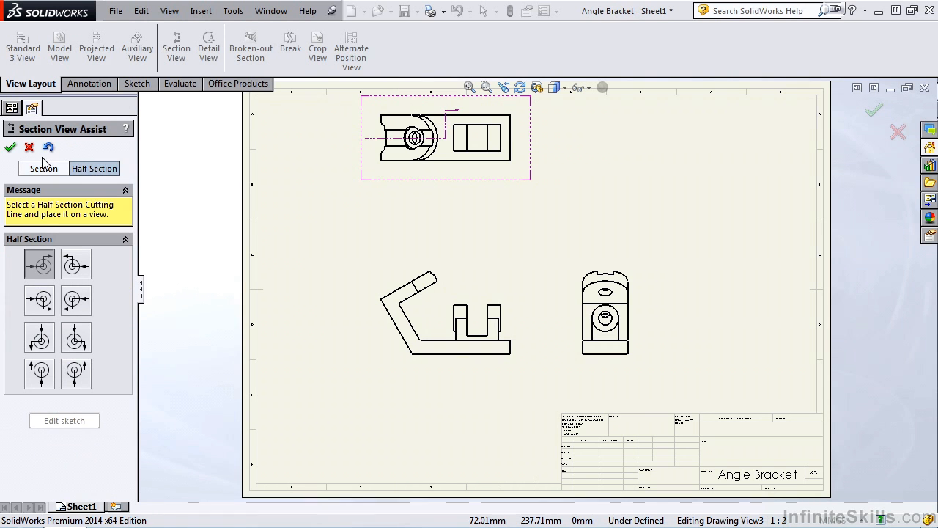
pyautogui.click(44, 167)
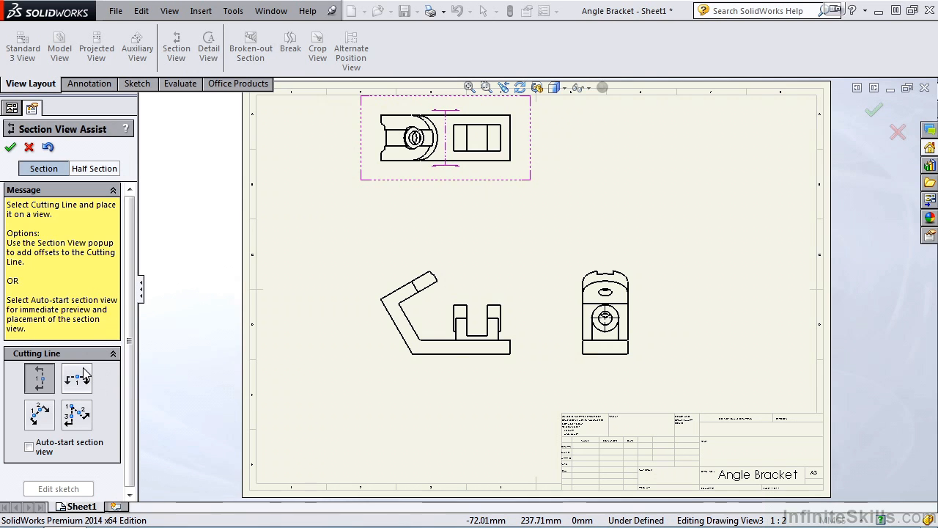
pyautogui.moveTo(76, 378)
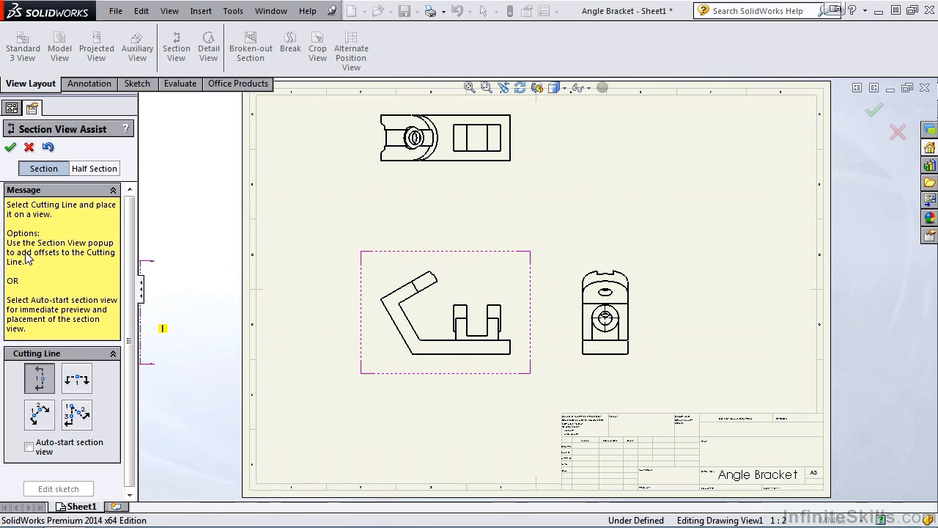
pyautogui.moveTo(46, 255)
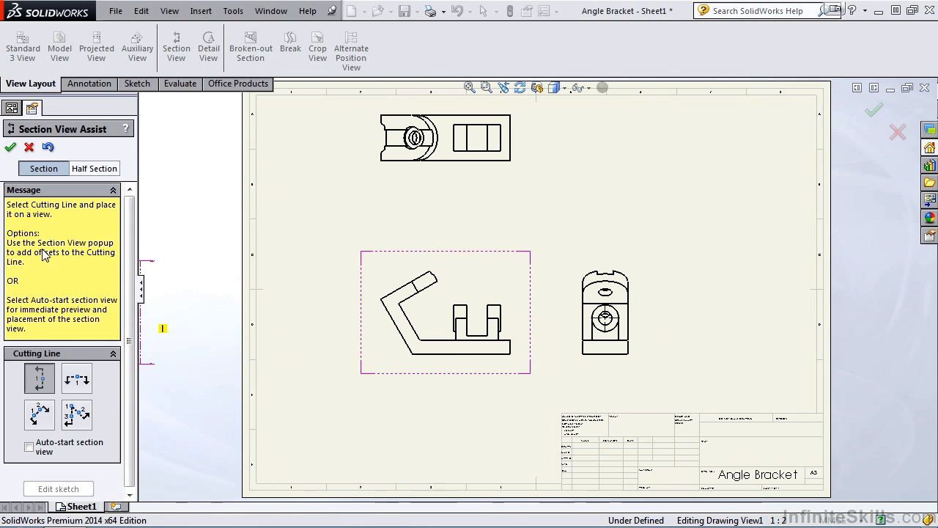
pyautogui.moveTo(18, 265)
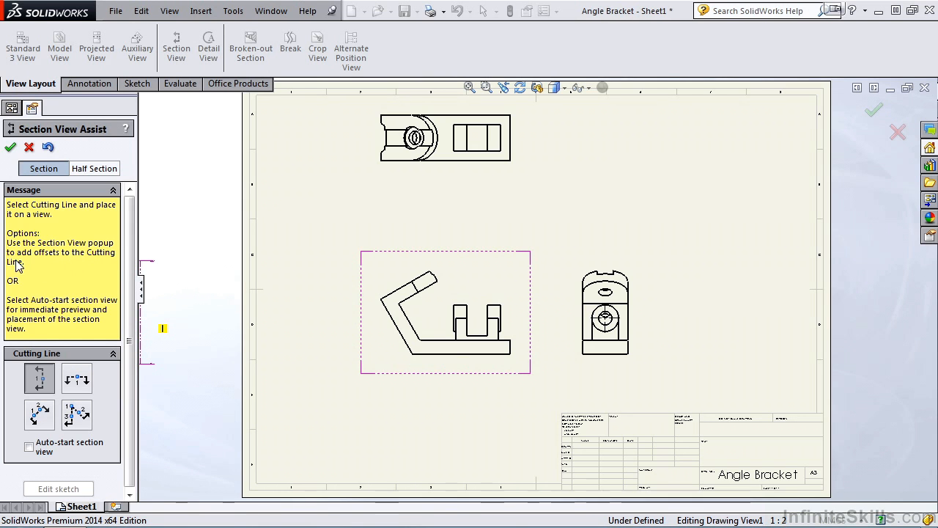
pyautogui.moveTo(102, 265)
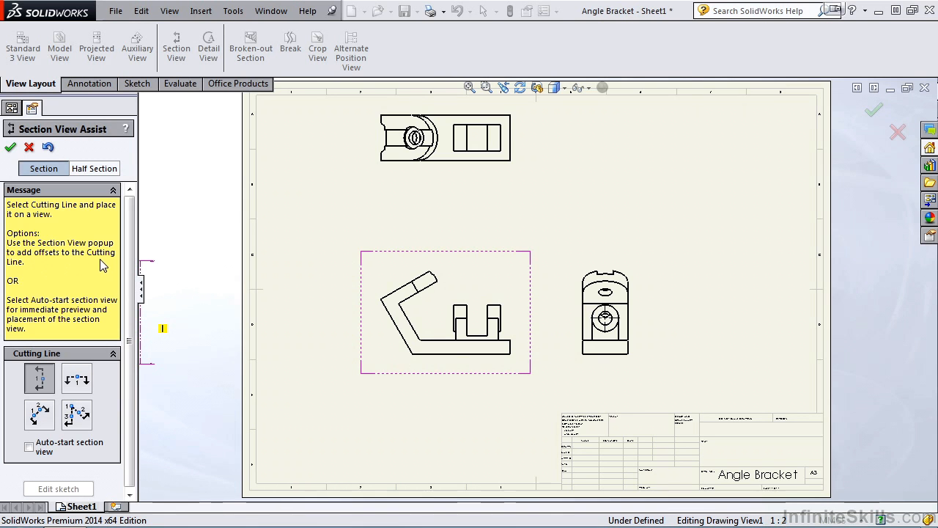
pyautogui.moveTo(35, 286)
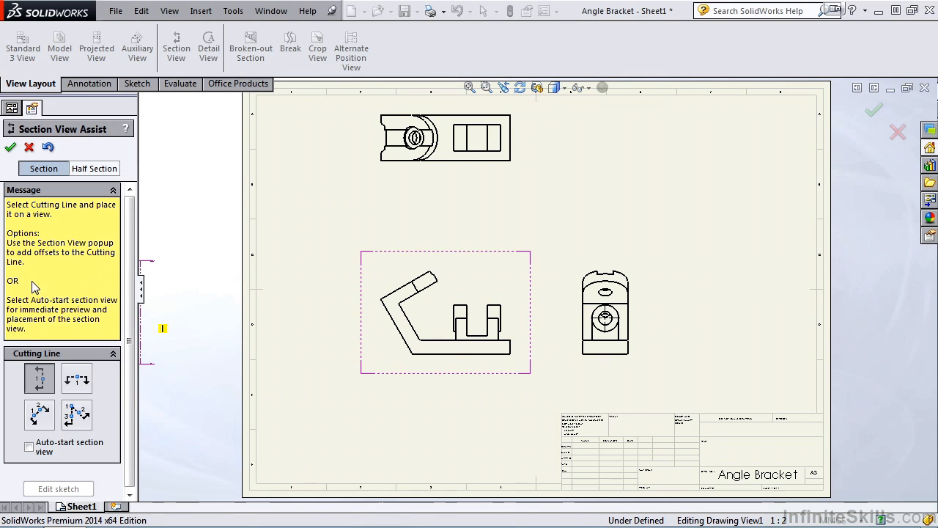
pyautogui.moveTo(110, 308)
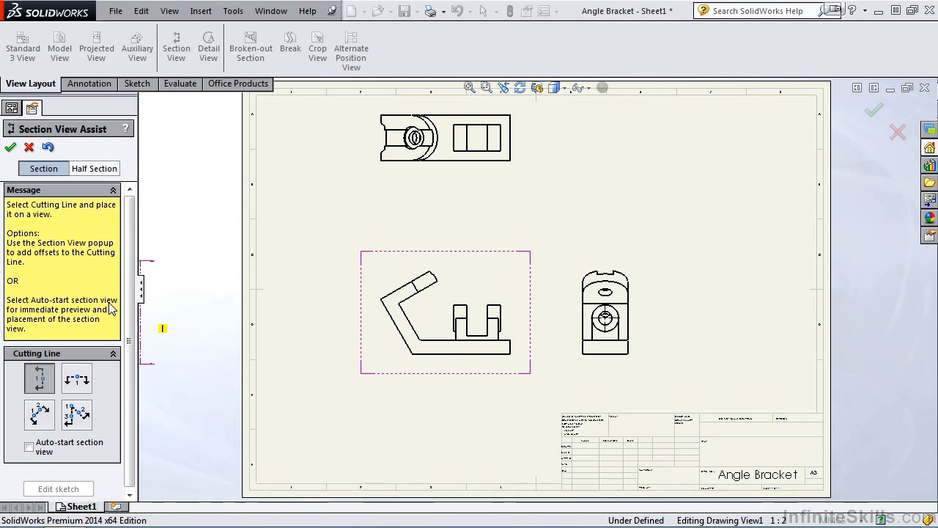
pyautogui.moveTo(114, 316)
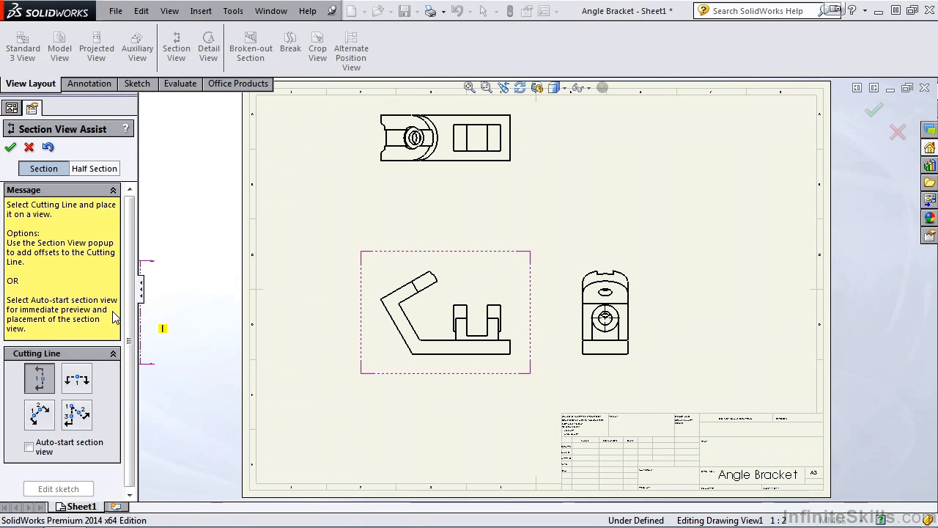
pyautogui.moveTo(114, 317)
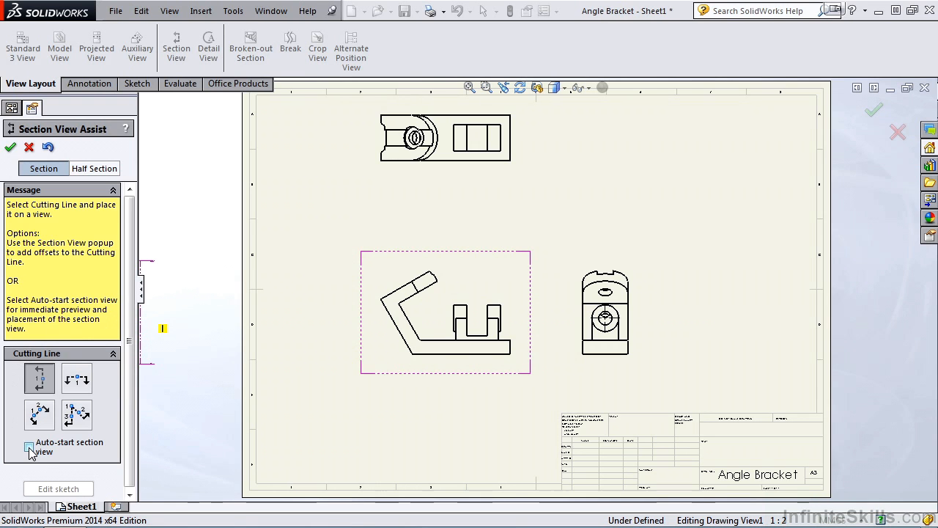
pyautogui.click(28, 447)
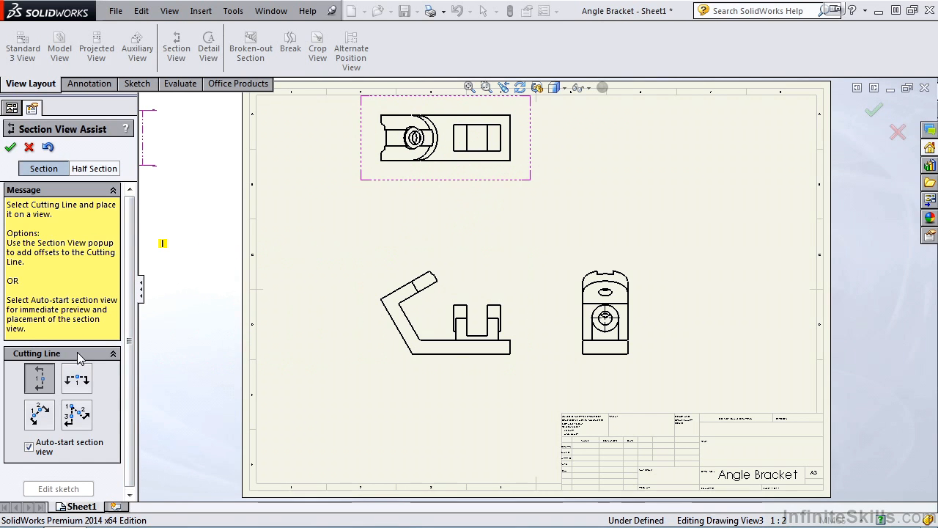
pyautogui.moveTo(77, 378)
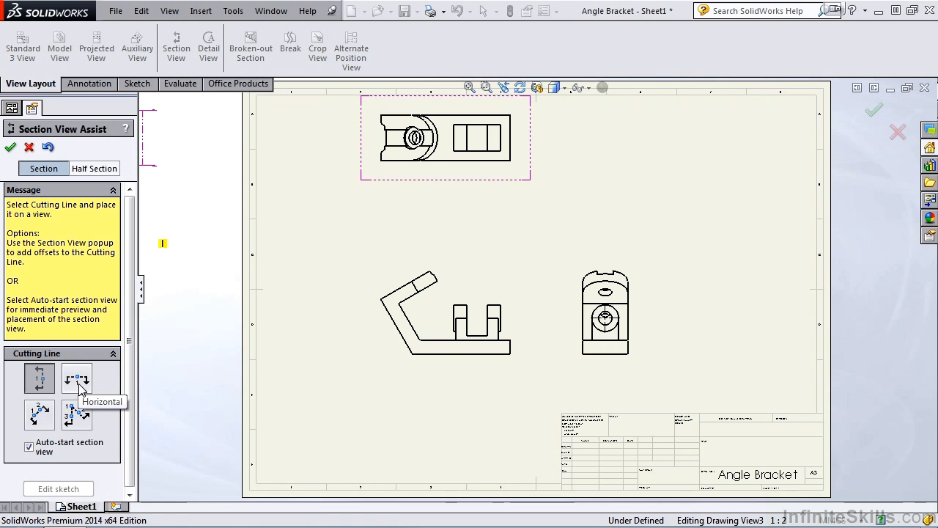
# Cut a horizontal section A-A through the top view and place it beneath
pyautogui.click(76, 378)
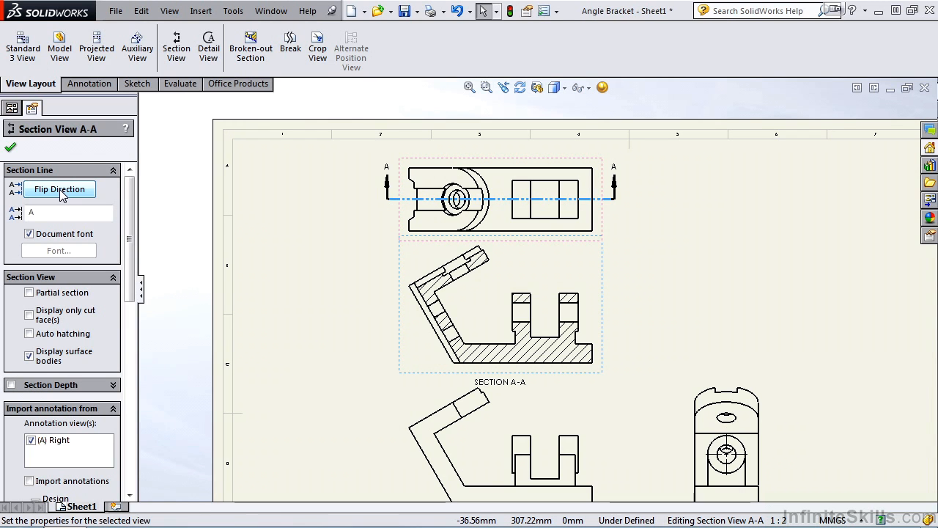
# Flip section A-A's direction and toggle cut-faces-only display, ending back at the full section
pyautogui.click(58, 189)
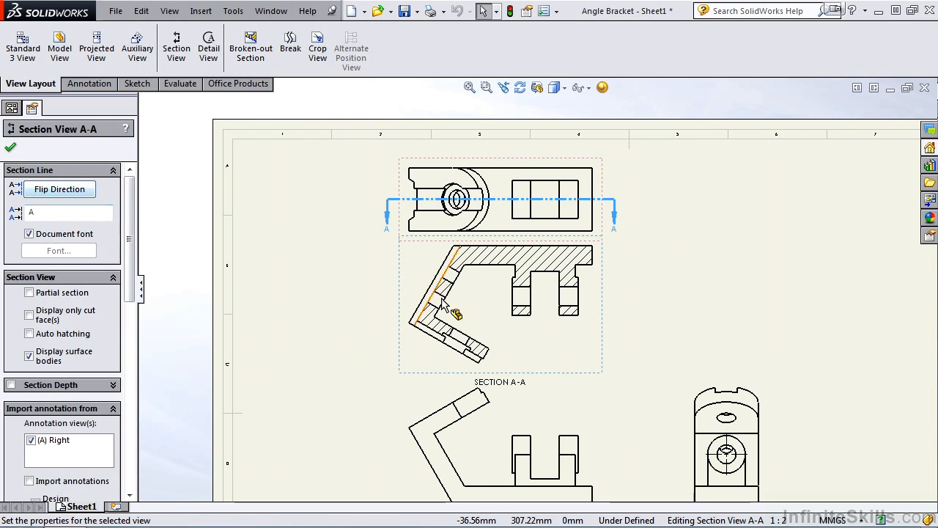
pyautogui.click(59, 189)
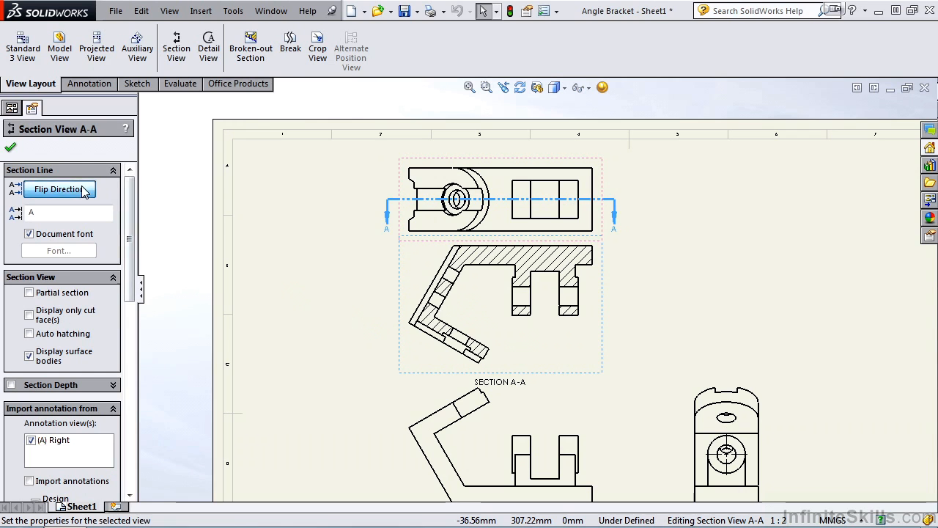
pyautogui.click(59, 189)
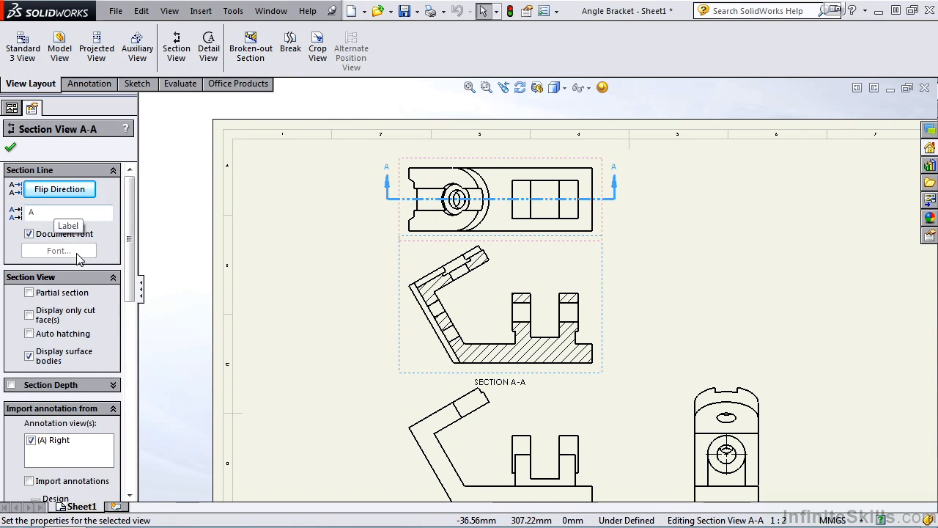
pyautogui.scroll(-3)
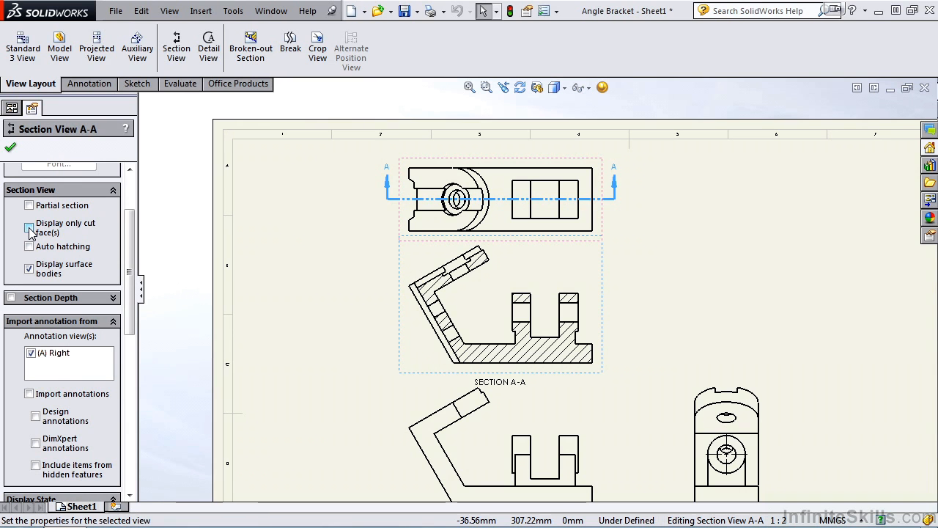
pyautogui.click(30, 227)
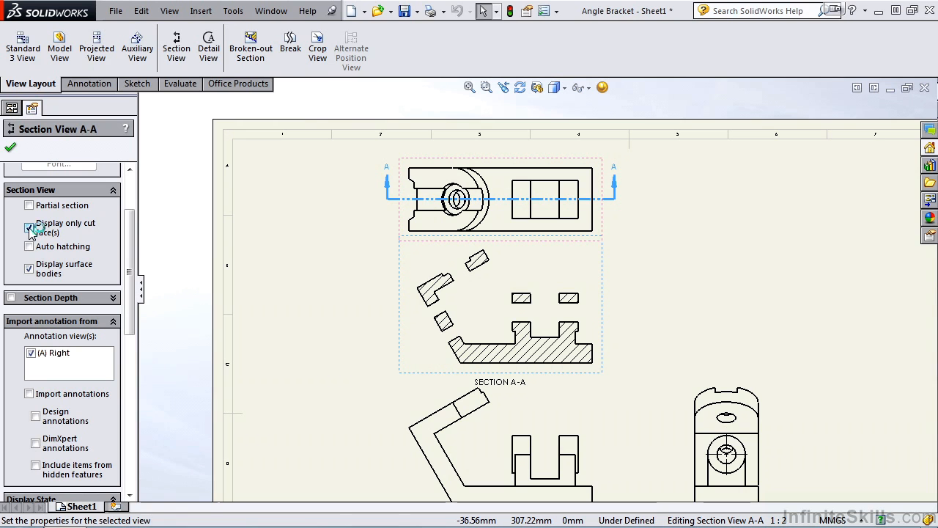
pyautogui.click(29, 227)
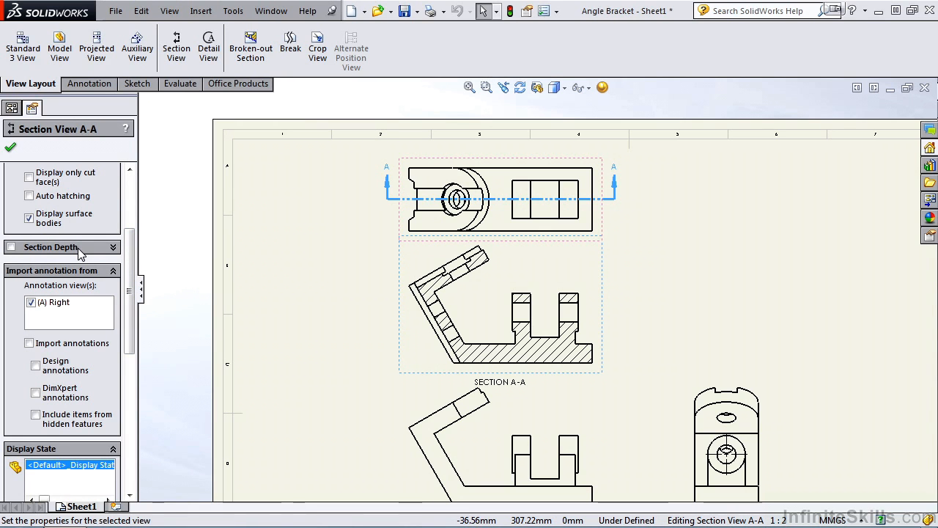
# Apply a limited Section Depth to A-A, finish the view and select the lower-left bracket view
pyautogui.click(12, 246)
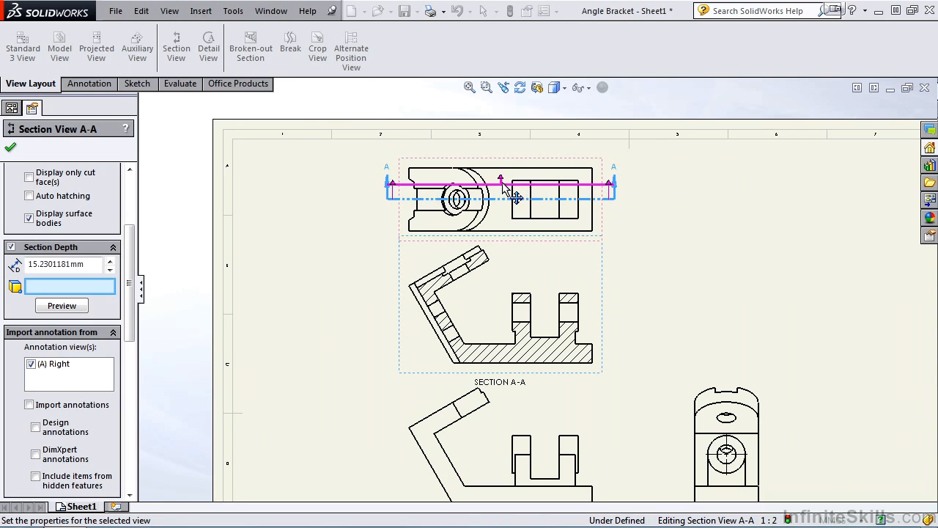
pyautogui.moveTo(502, 179); pyautogui.dragTo(501, 192)
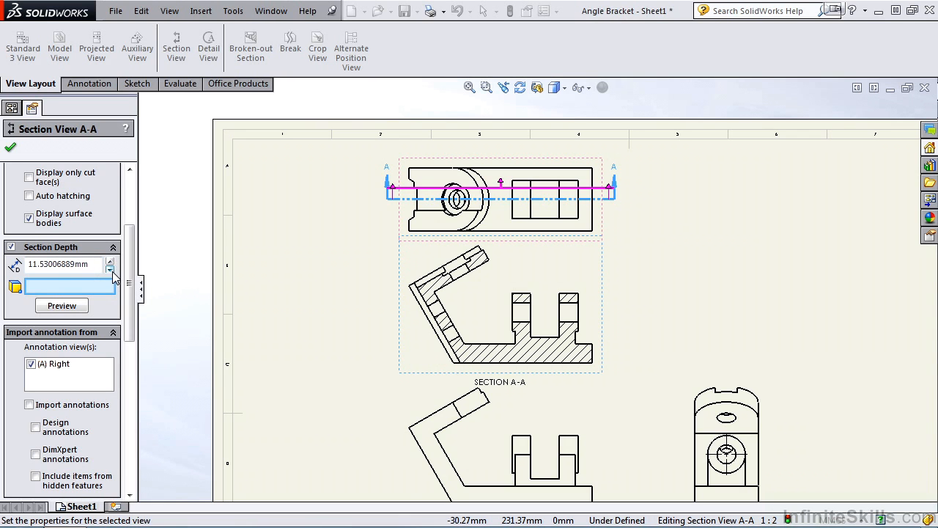
pyautogui.moveTo(70, 286)
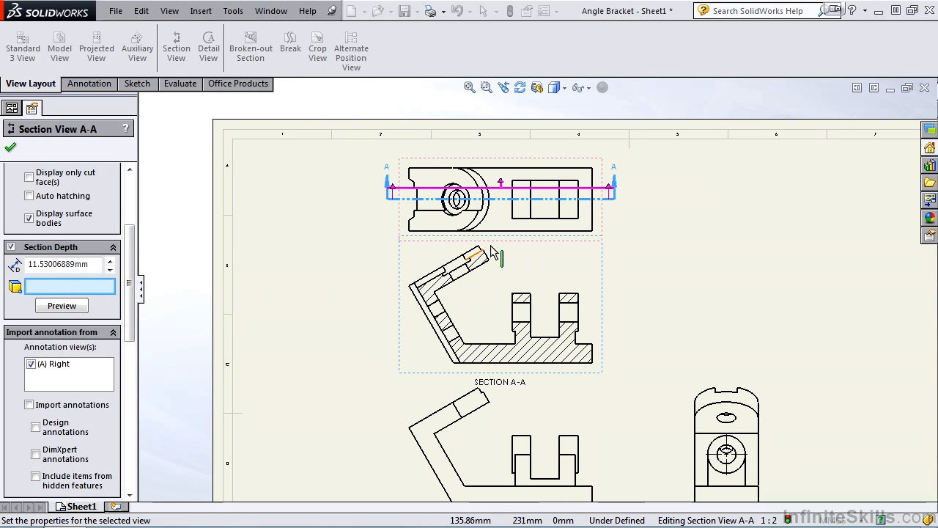
pyautogui.moveTo(526, 190)
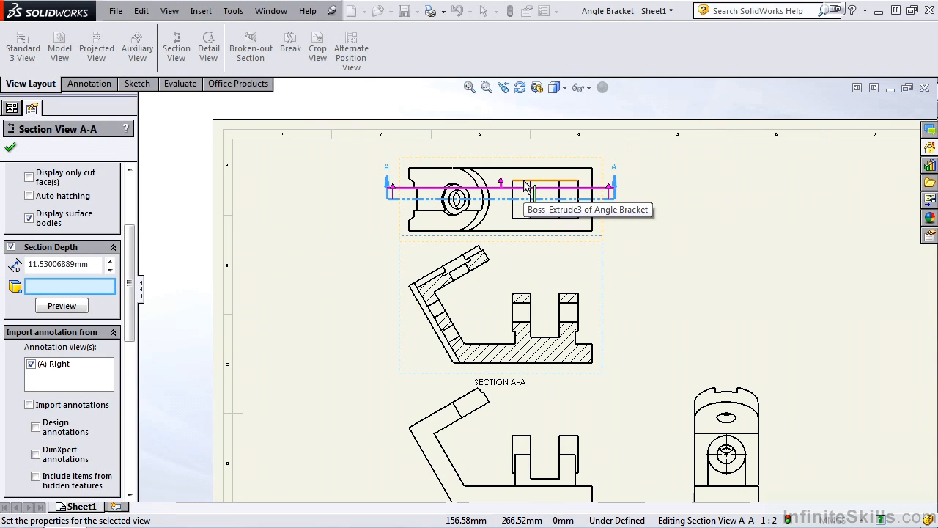
pyautogui.moveTo(527, 189)
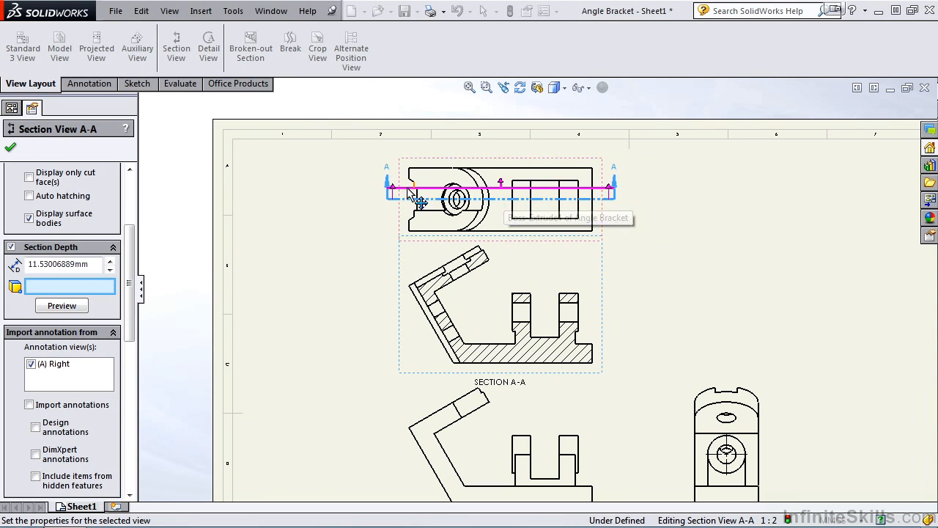
pyautogui.moveTo(525, 194)
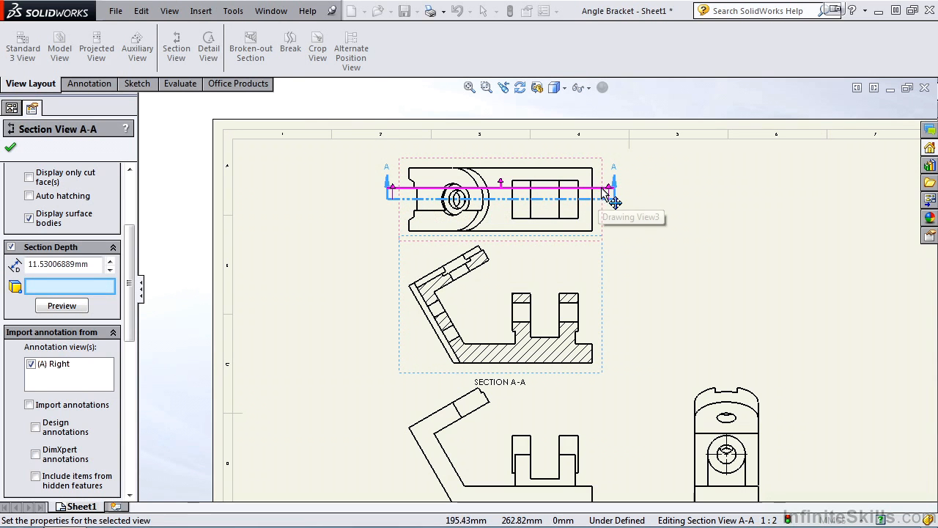
pyautogui.moveTo(373, 173)
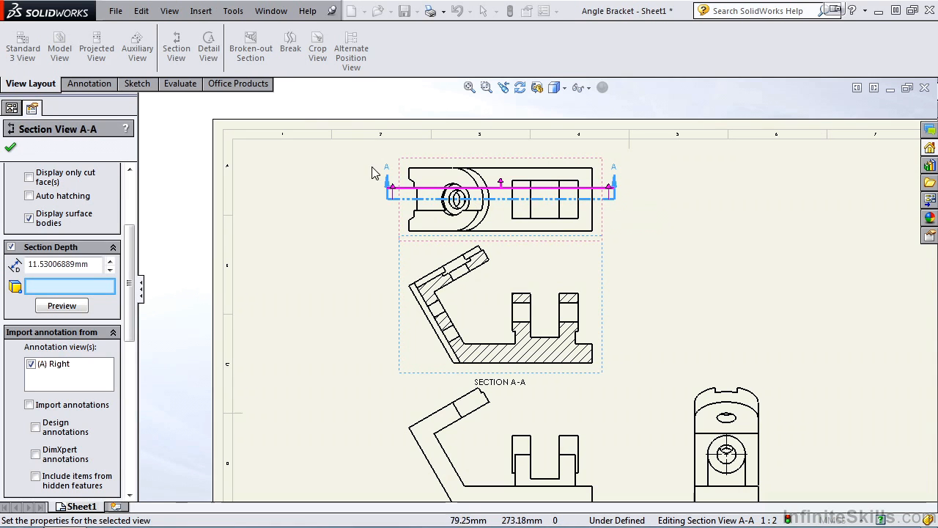
pyautogui.moveTo(499, 205)
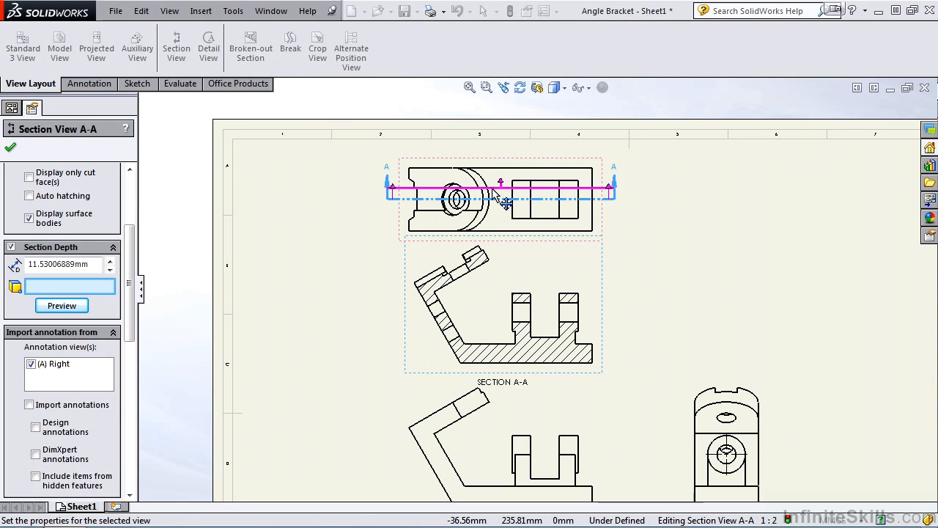
pyautogui.moveTo(396, 307)
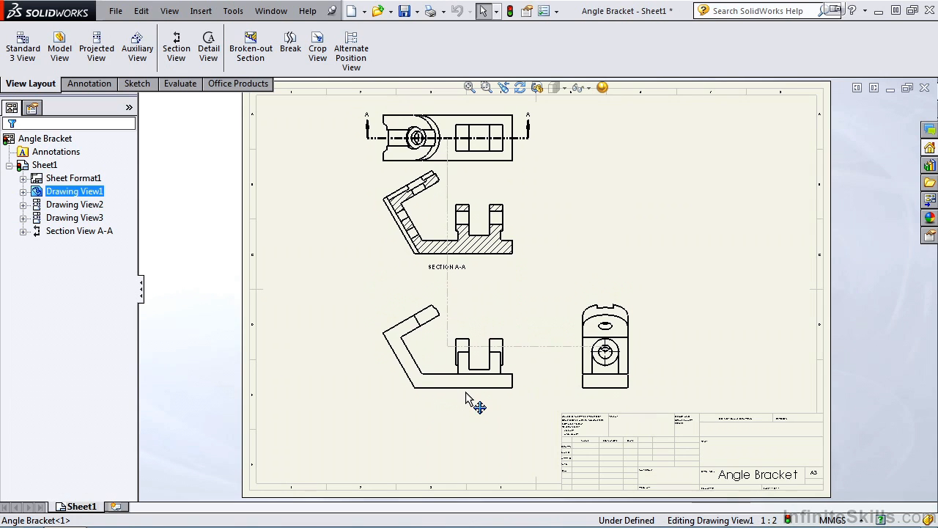
pyautogui.click(447, 345)
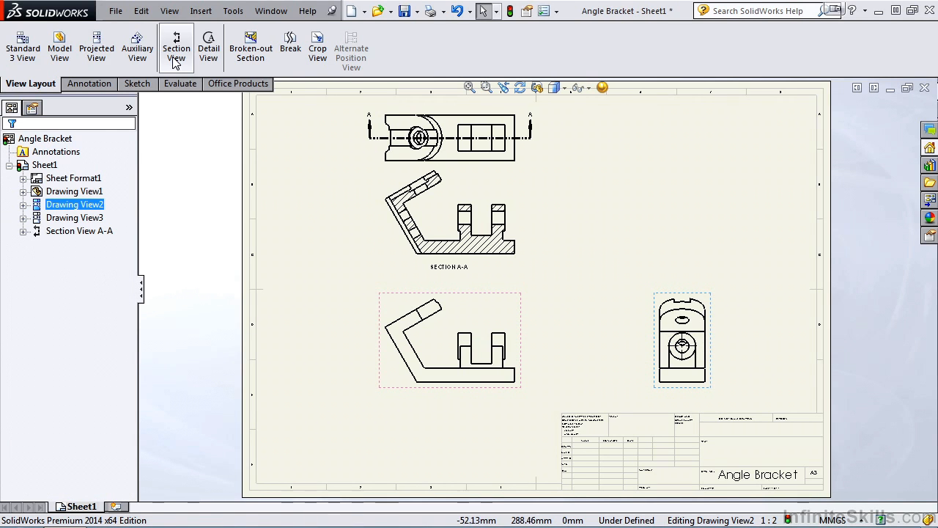
# Start a new Section View with Auto-start section view turned off
pyautogui.click(176, 47)
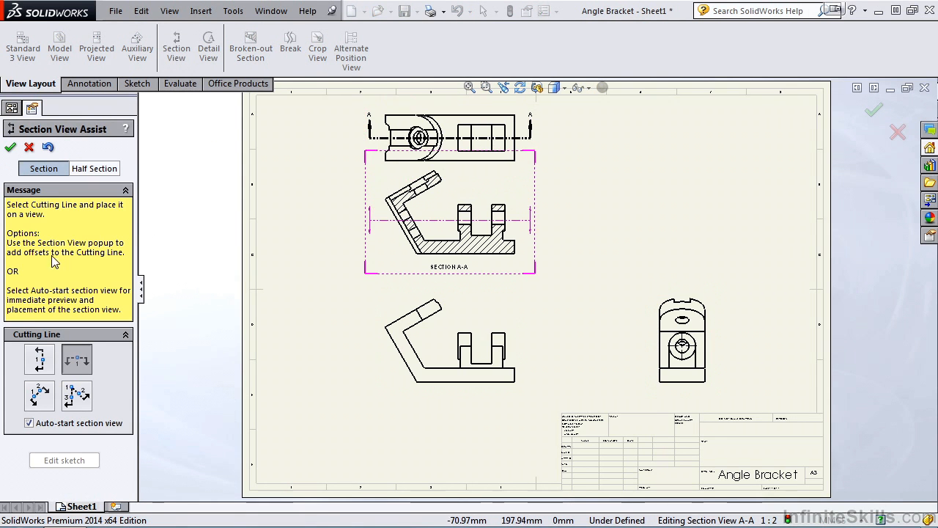
pyautogui.click(29, 422)
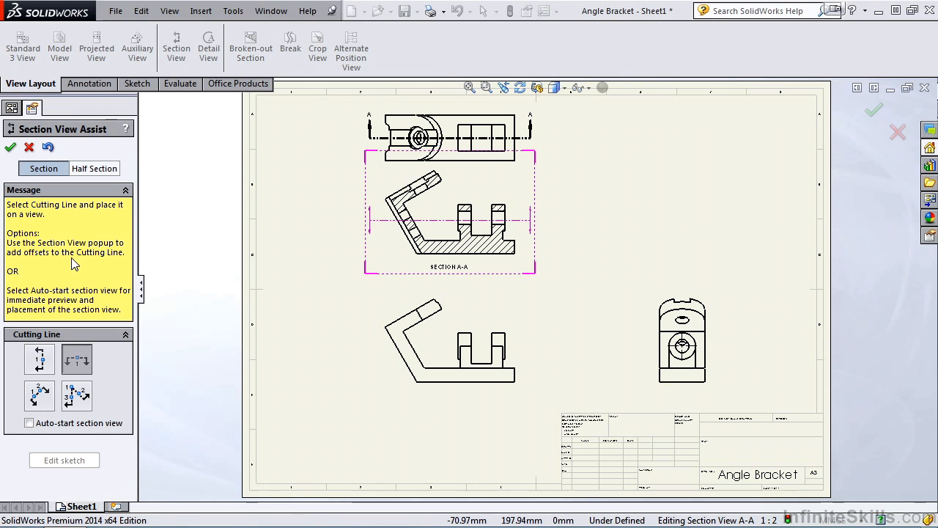
pyautogui.moveTo(80, 286)
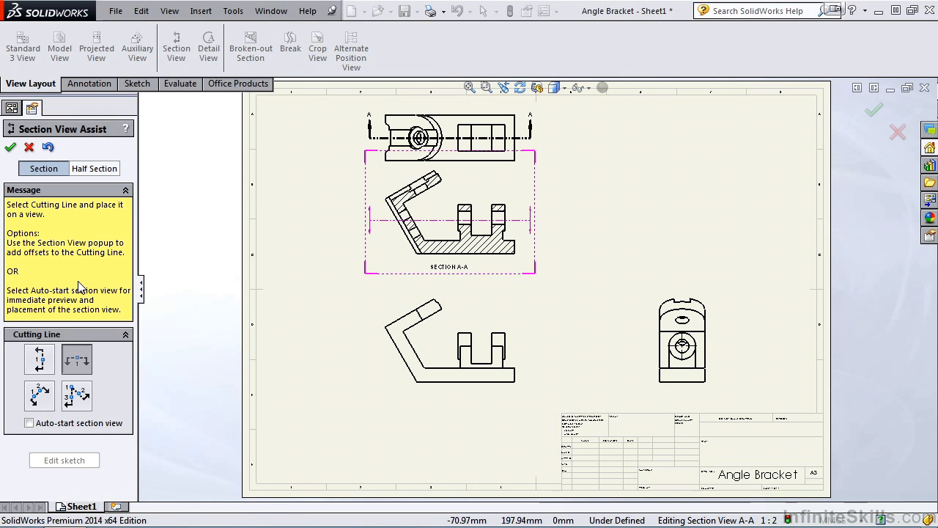
pyautogui.moveTo(56, 336)
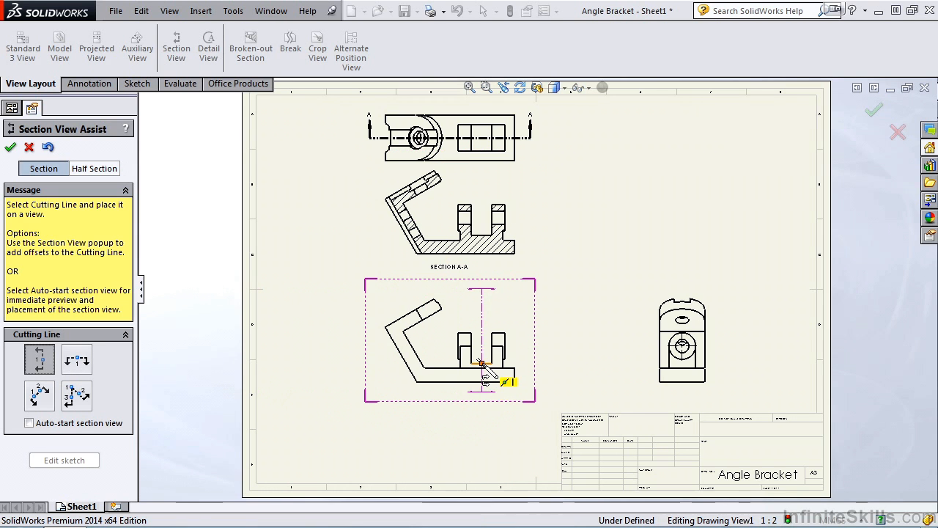
# Cut an offset vertical section B-B through the lower-left view and place it beside
pyautogui.click(482, 367)
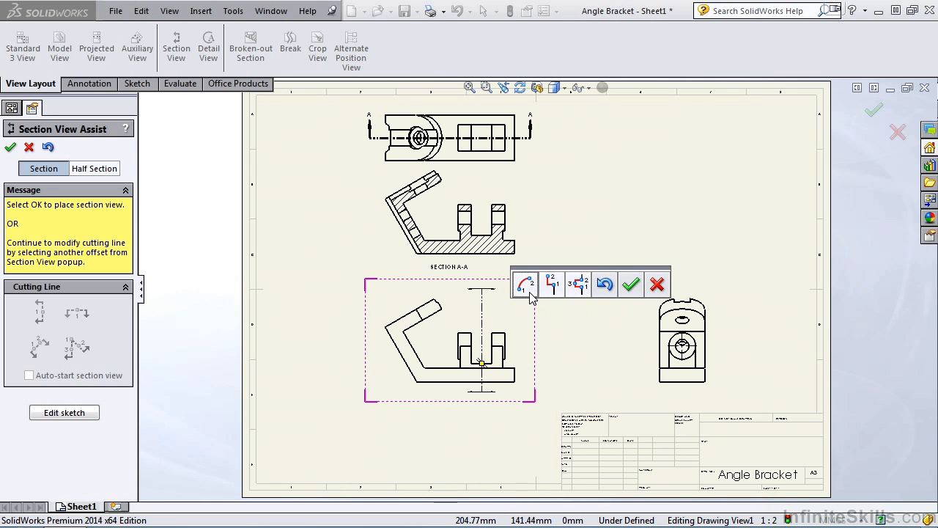
pyautogui.moveTo(523, 284)
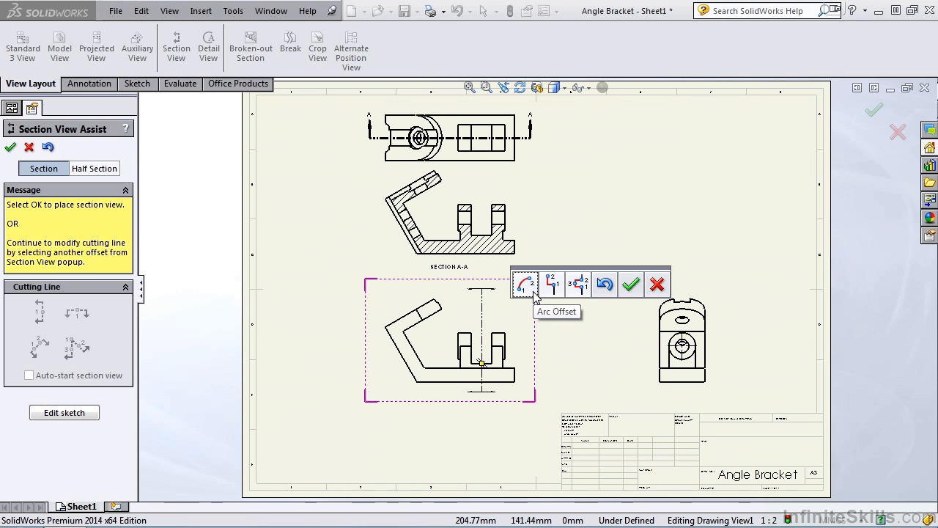
pyautogui.moveTo(551, 285)
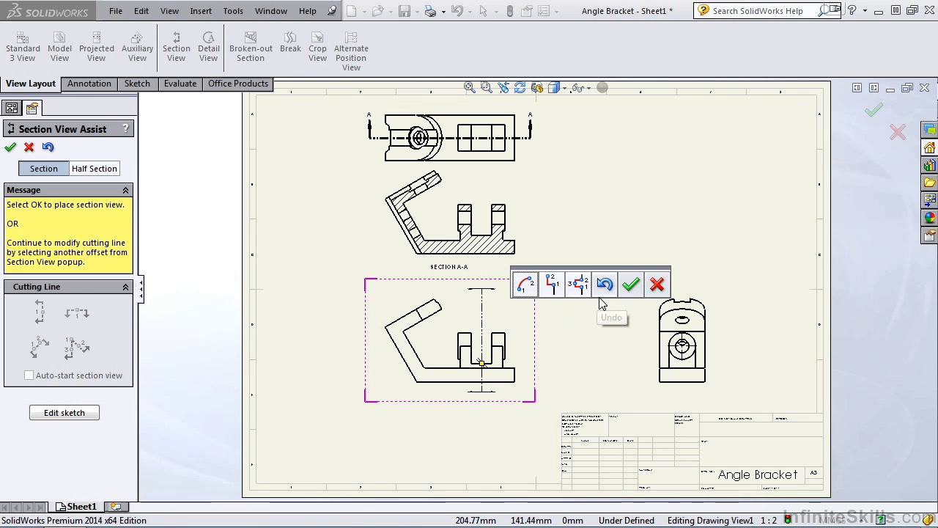
pyautogui.moveTo(604, 300)
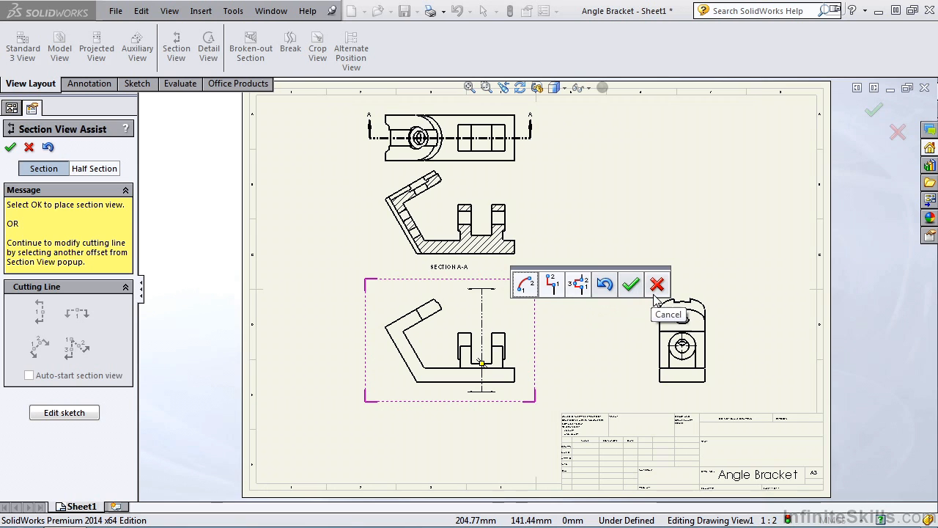
pyautogui.moveTo(594, 309)
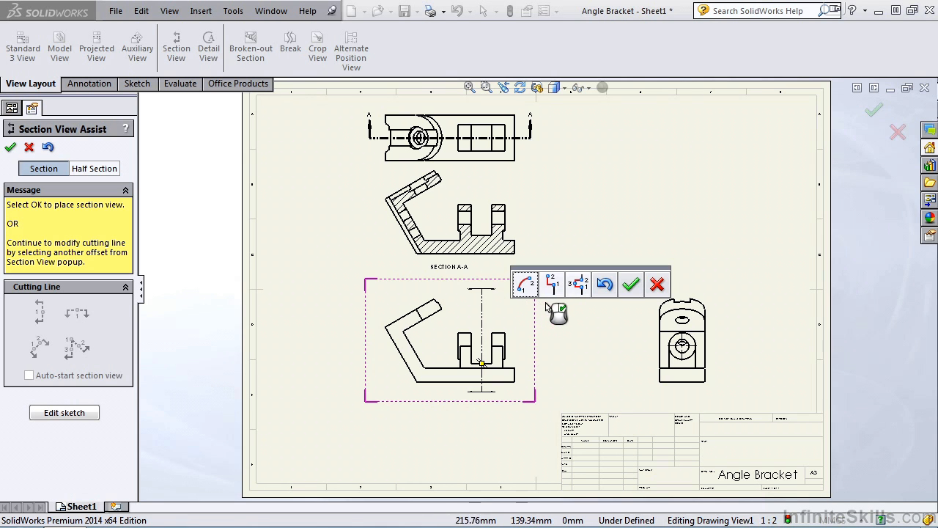
pyautogui.moveTo(551, 284)
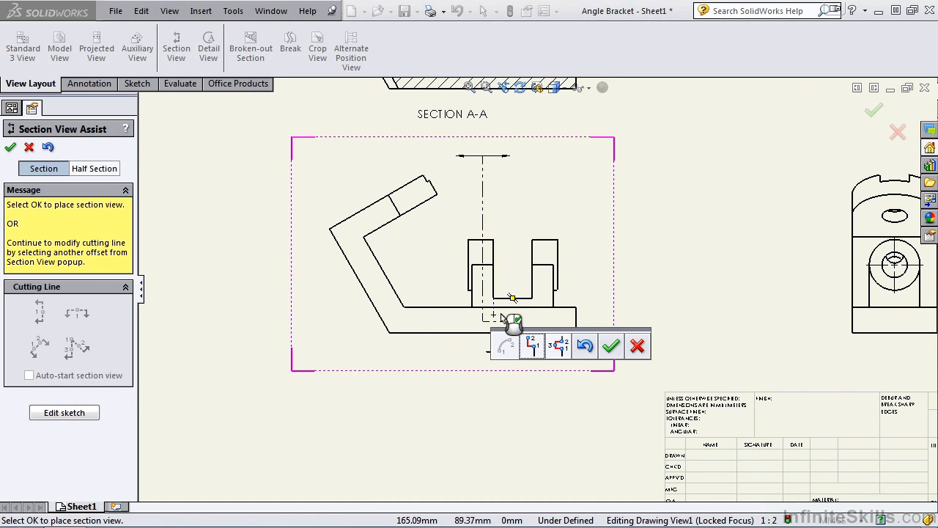
pyautogui.click(611, 346)
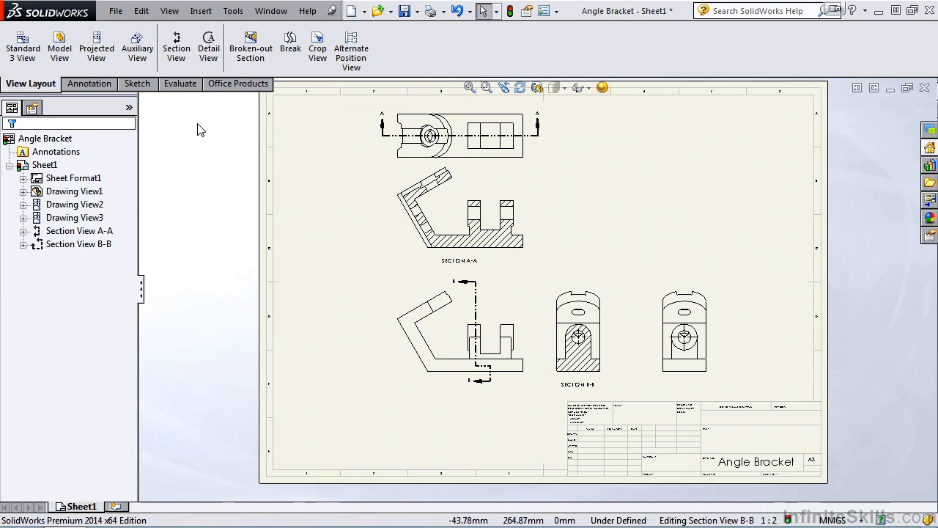
pyautogui.click(176, 42)
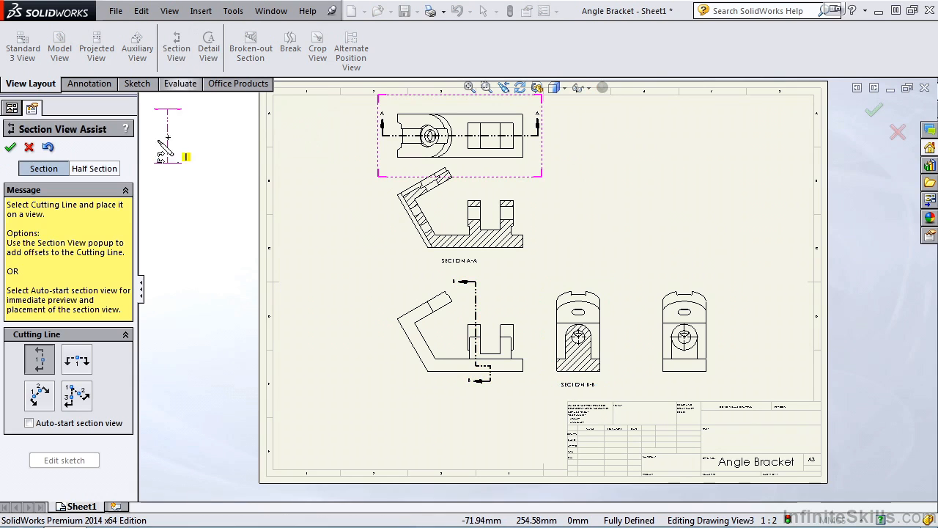
pyautogui.click(94, 167)
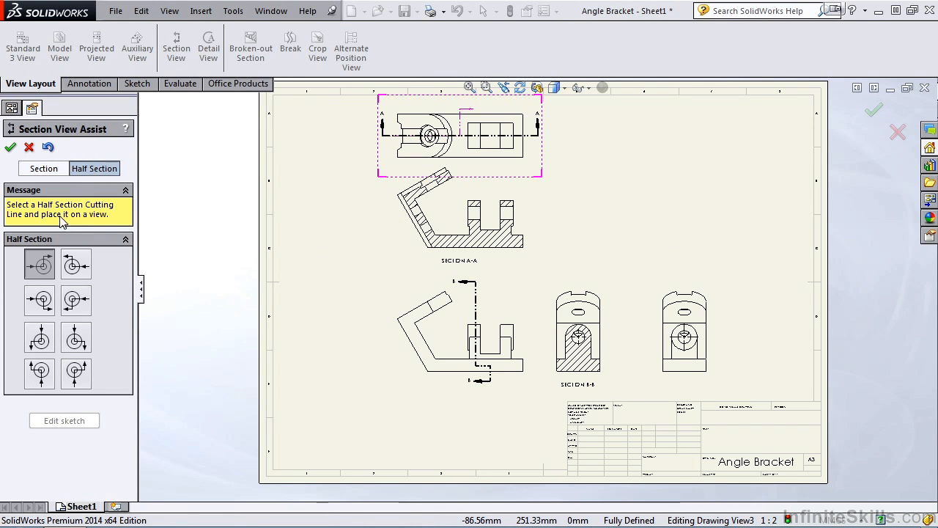
pyautogui.moveTo(76, 264)
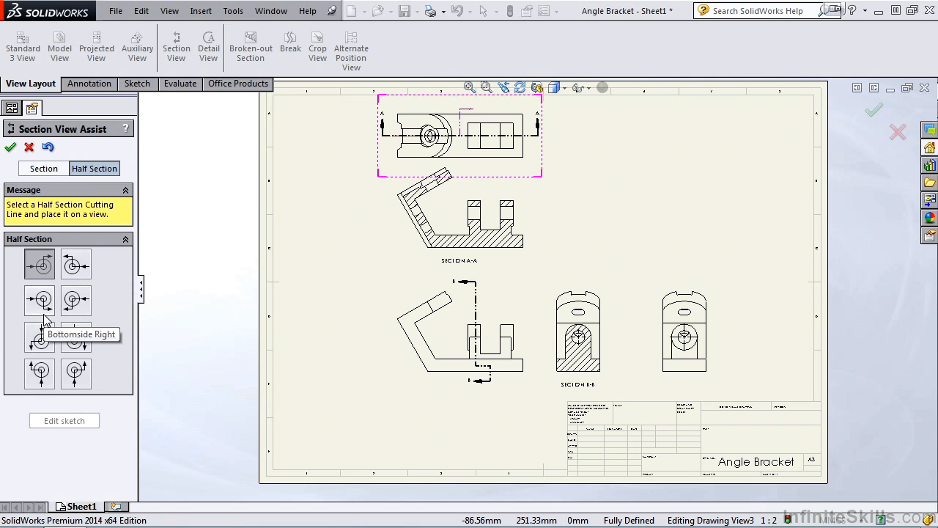
pyautogui.moveTo(76, 337)
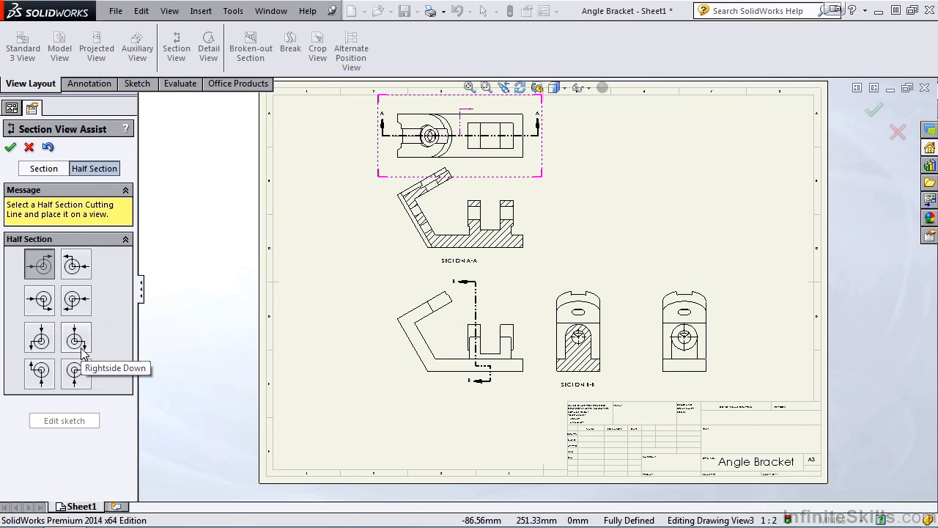
pyautogui.moveTo(113, 338)
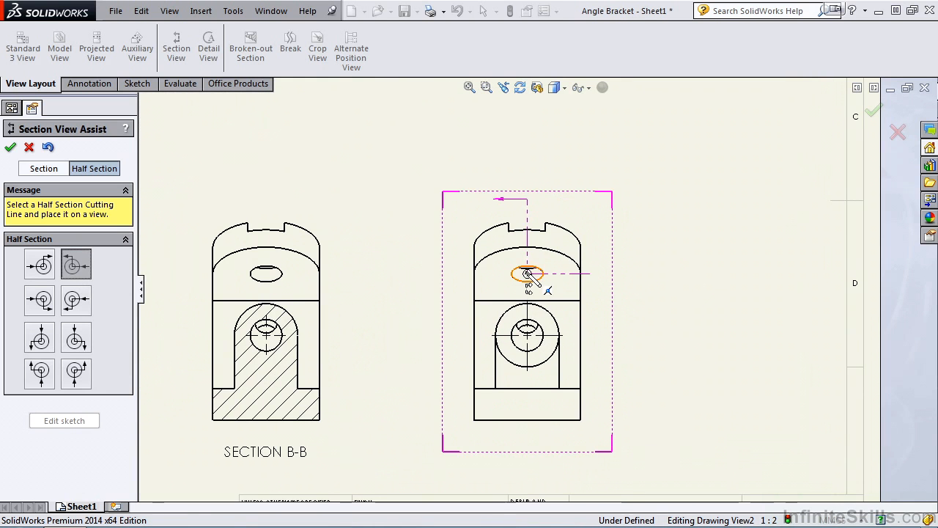
pyautogui.click(526, 274)
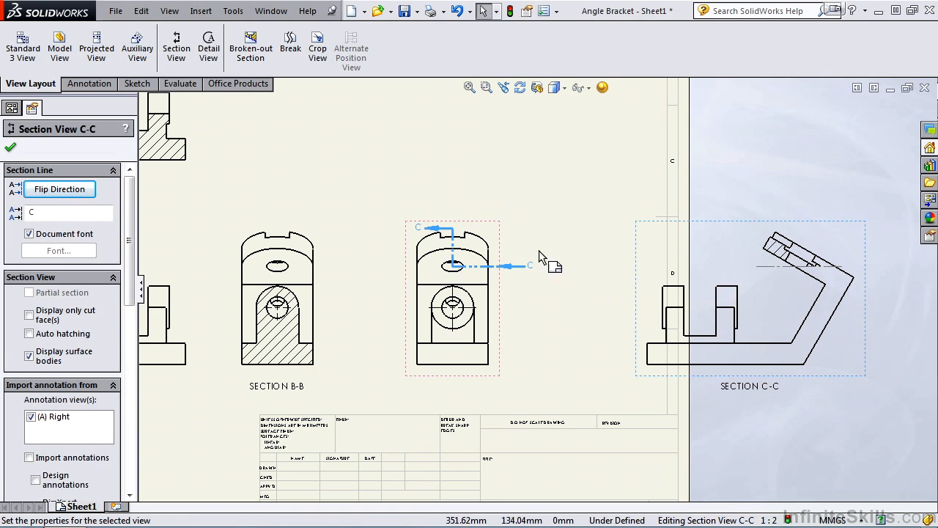
pyautogui.moveTo(642, 228)
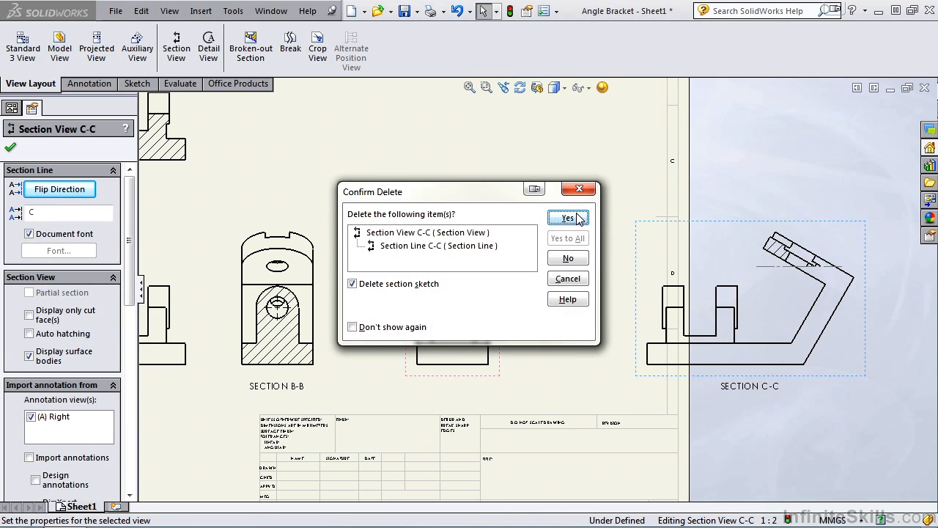
pyautogui.click(567, 217)
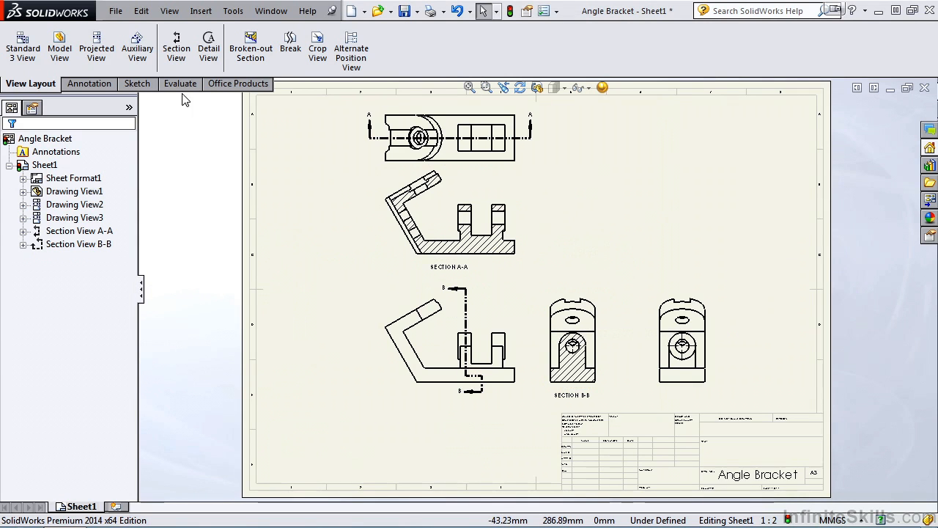
# Start another full Section View with a horizontal cutting line for the top view
pyautogui.click(176, 44)
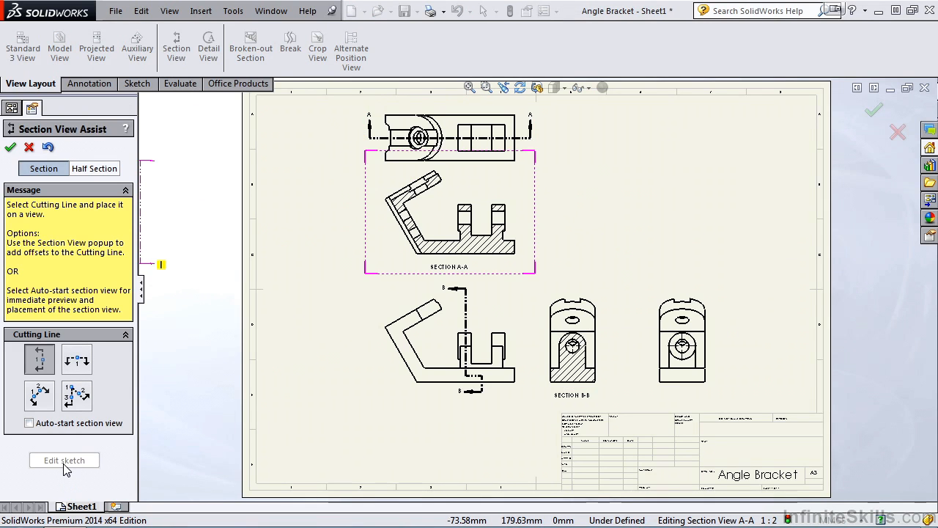
pyautogui.moveTo(76, 213)
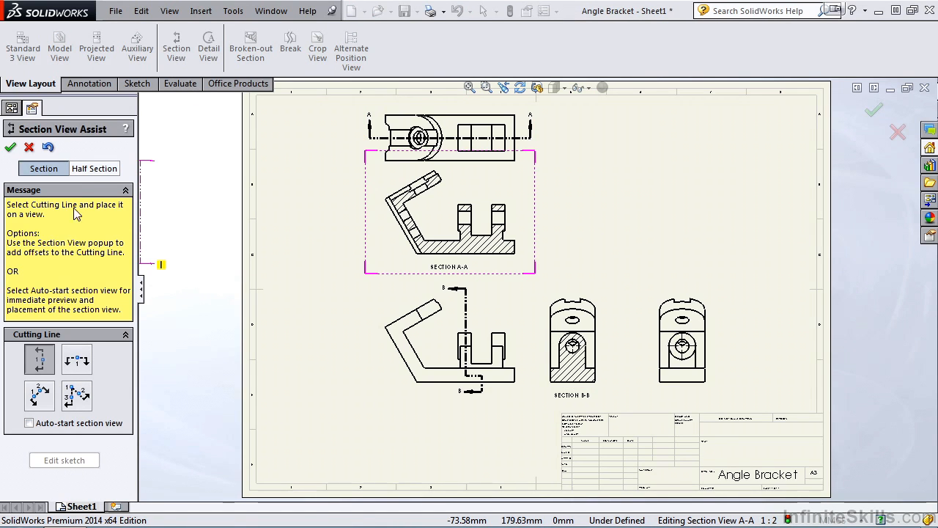
pyautogui.click(94, 167)
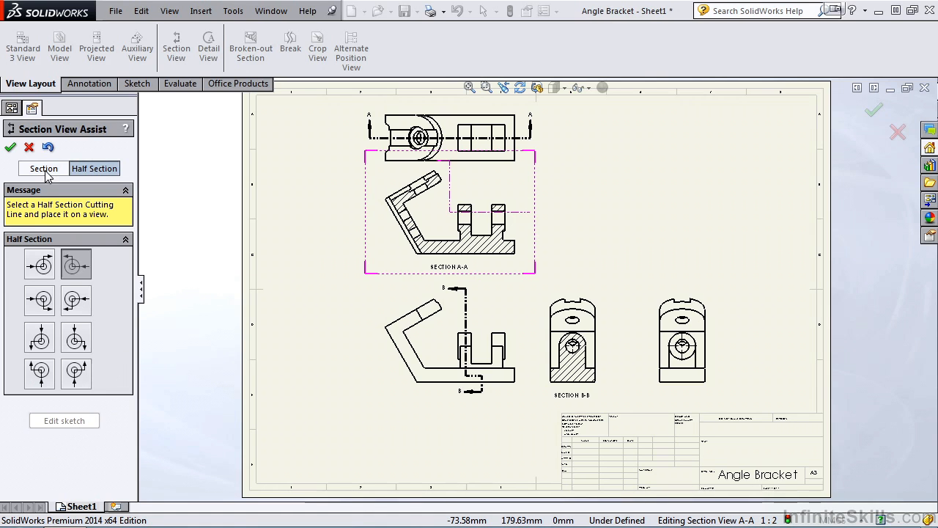
pyautogui.click(44, 167)
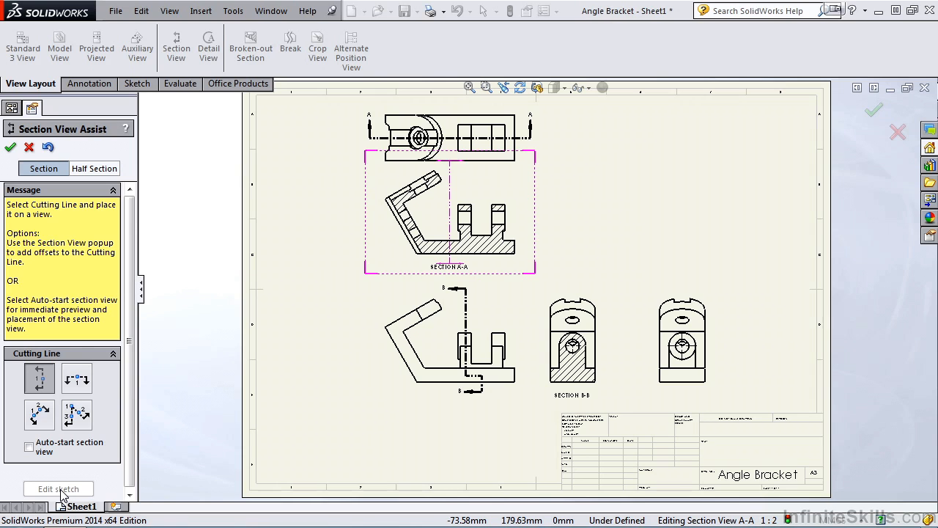
pyautogui.moveTo(59, 489)
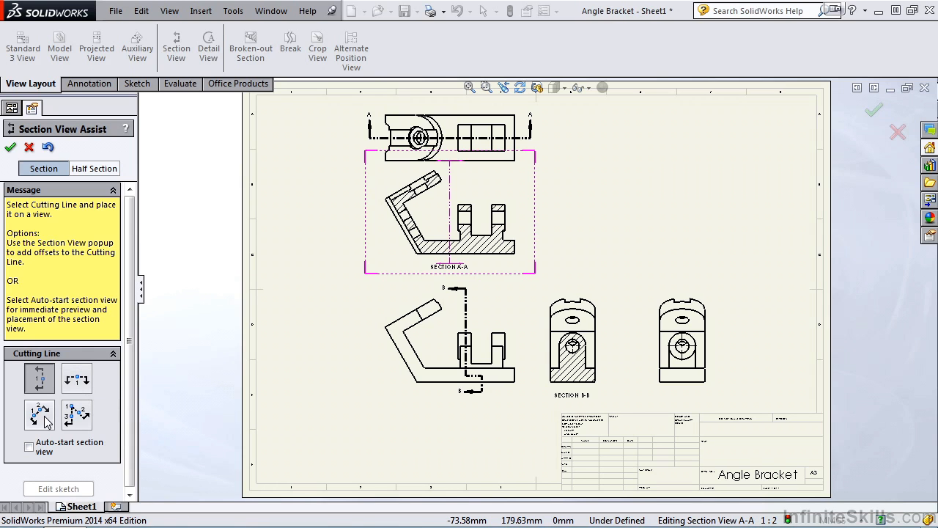
pyautogui.click(94, 167)
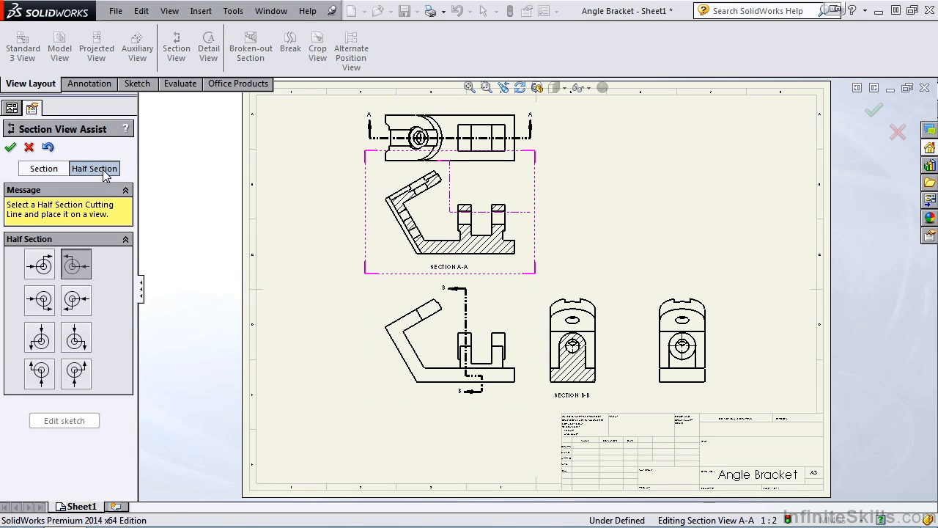
pyautogui.click(44, 167)
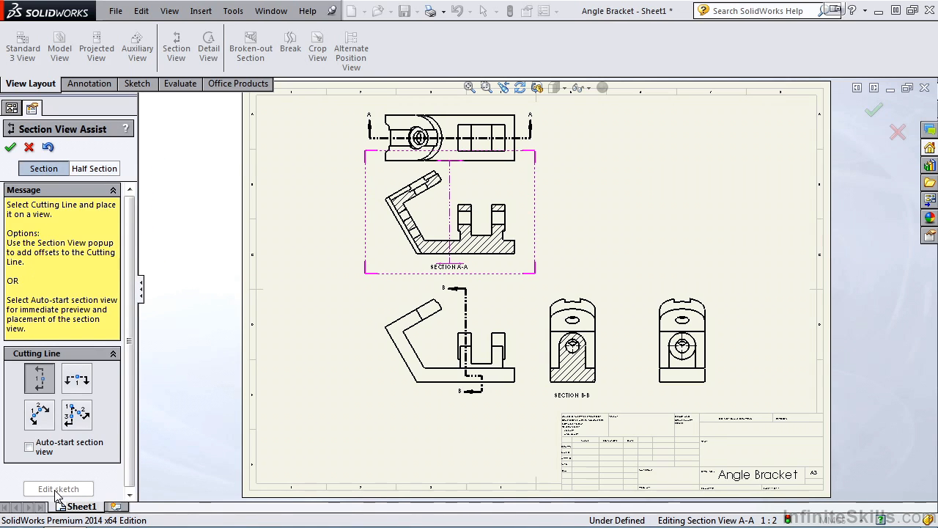
pyautogui.moveTo(76, 378)
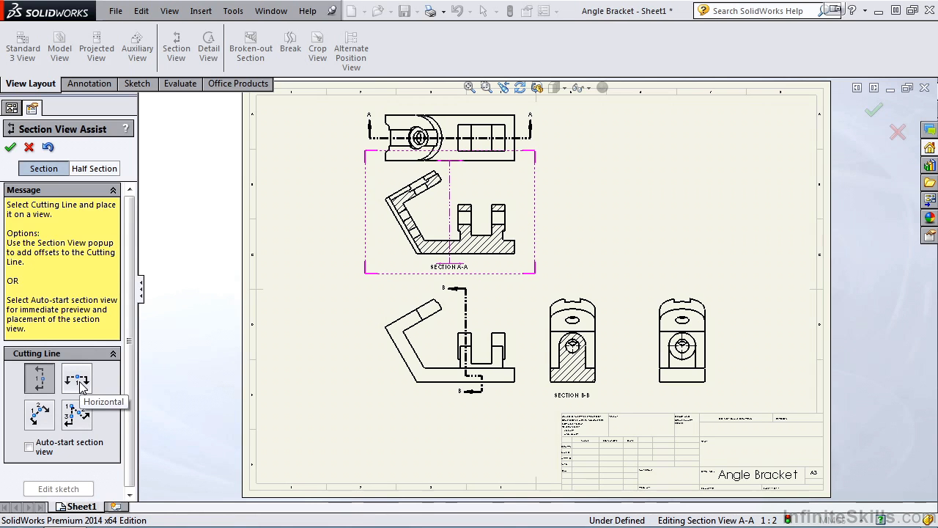
pyautogui.click(76, 378)
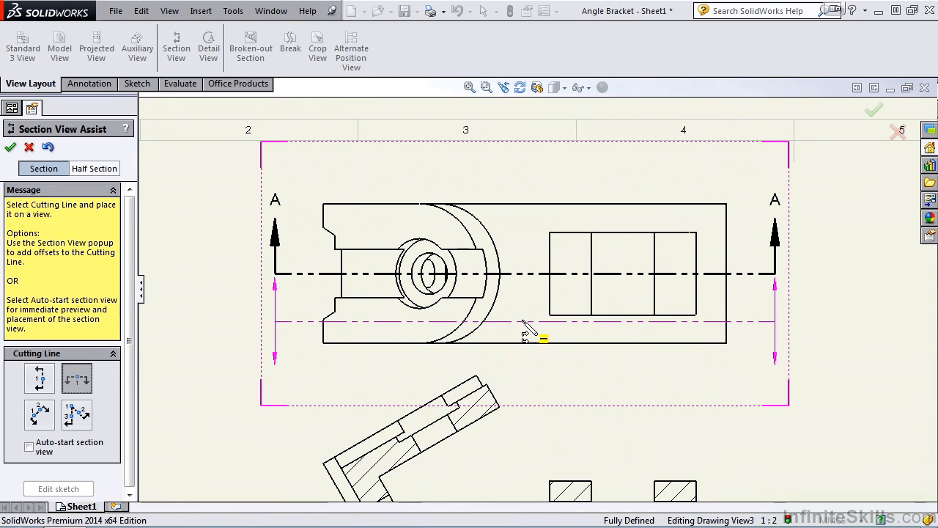
# Place the cutting line on the top view and sketch it into a zigzag with Line segments
pyautogui.click(521, 321)
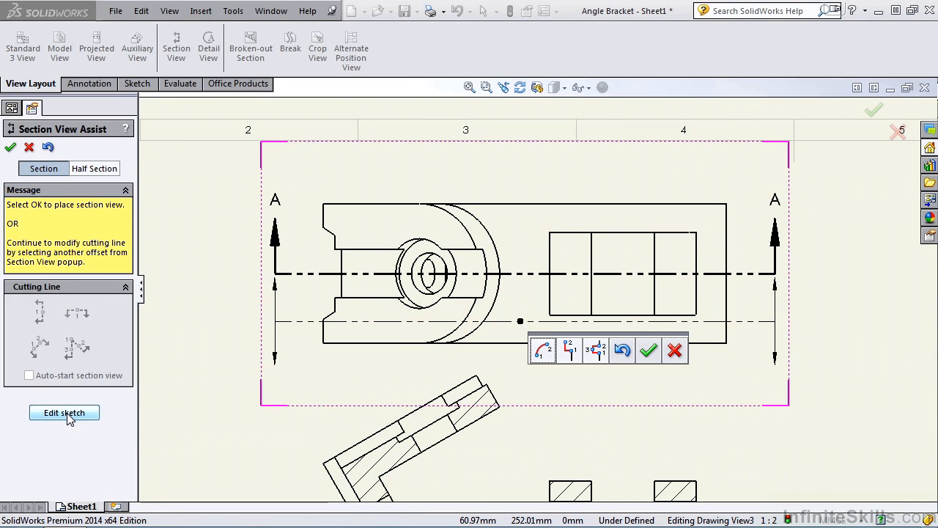
pyautogui.click(648, 349)
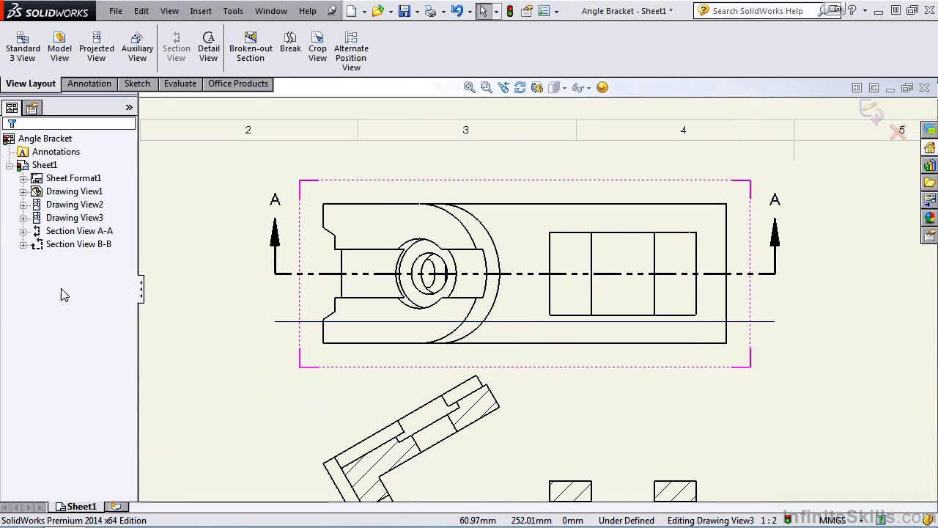
pyautogui.click(135, 82)
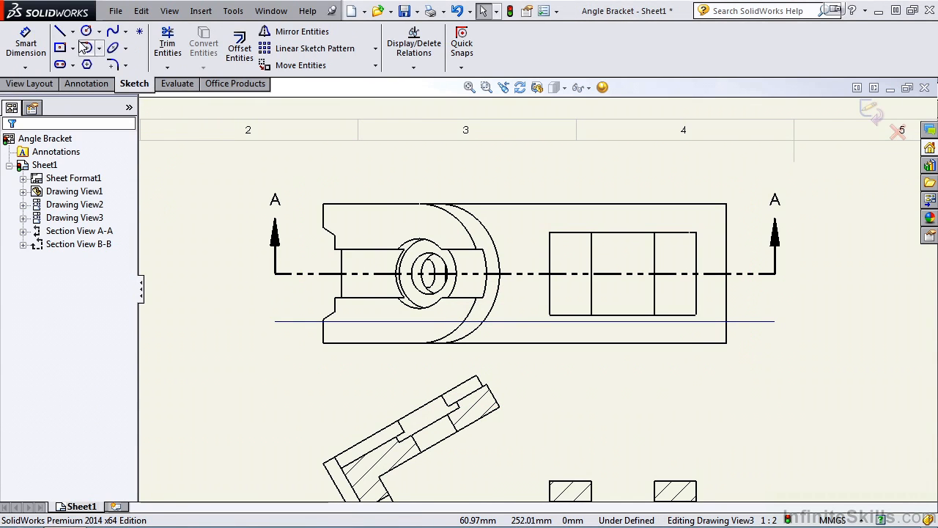
pyautogui.click(59, 29)
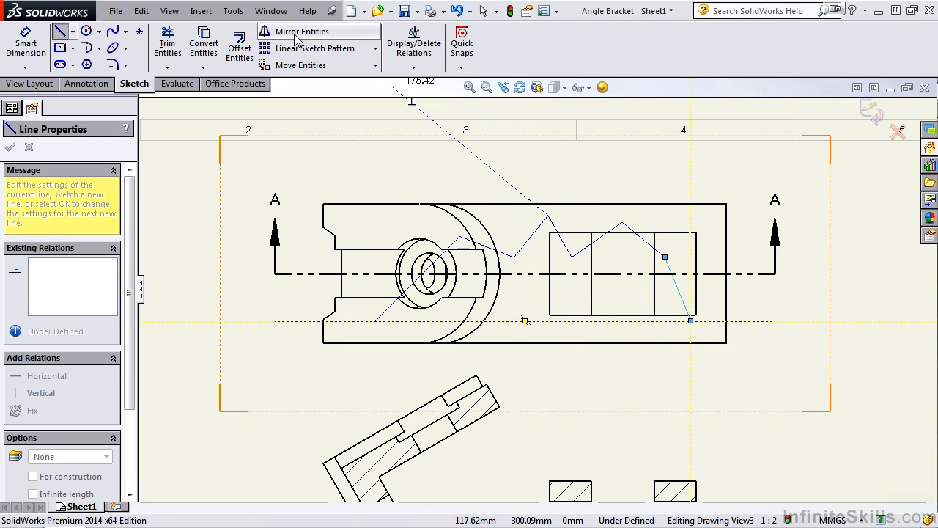
pyautogui.click(168, 44)
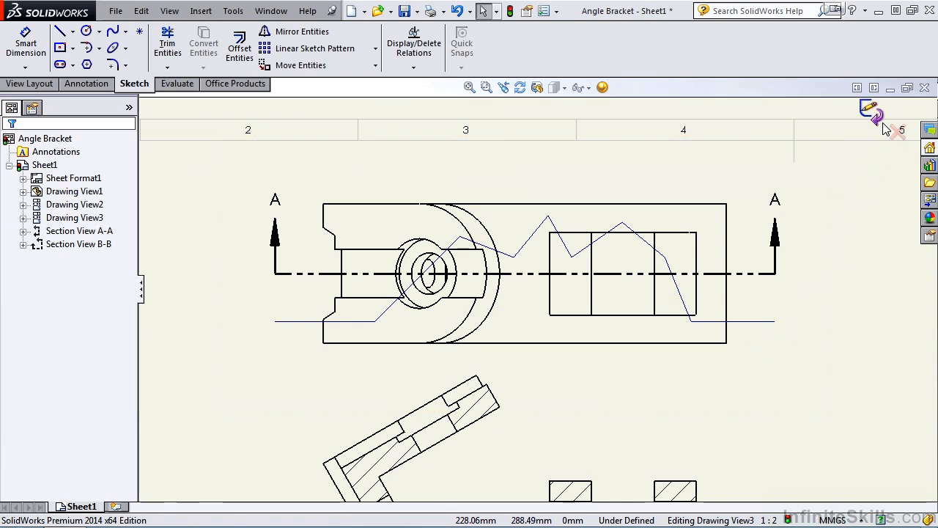
pyautogui.moveTo(873, 120)
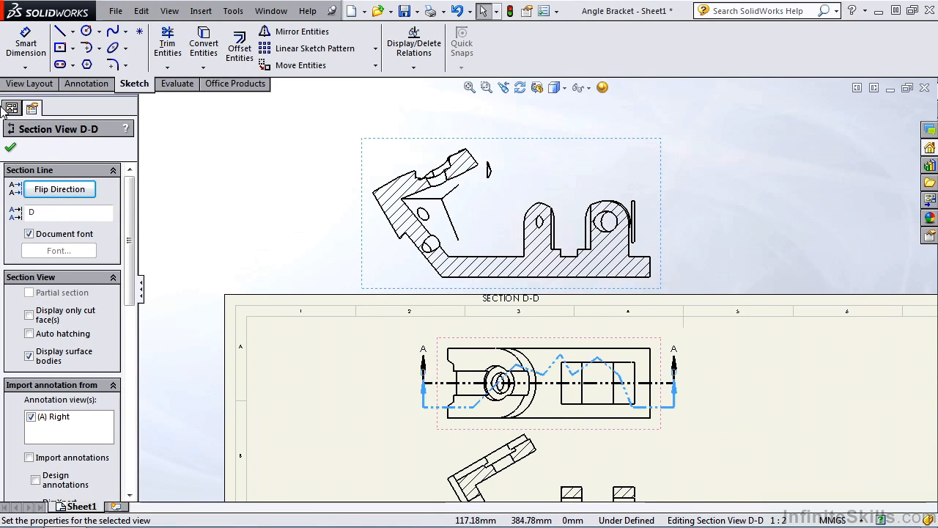
# Confirm section view D-D placed above the sheet from the zigzag cut line
pyautogui.click(9, 146)
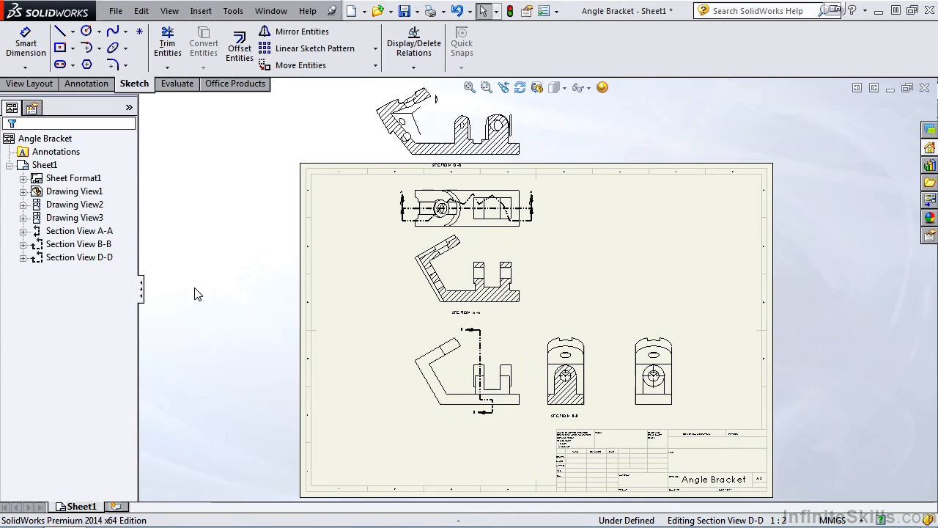